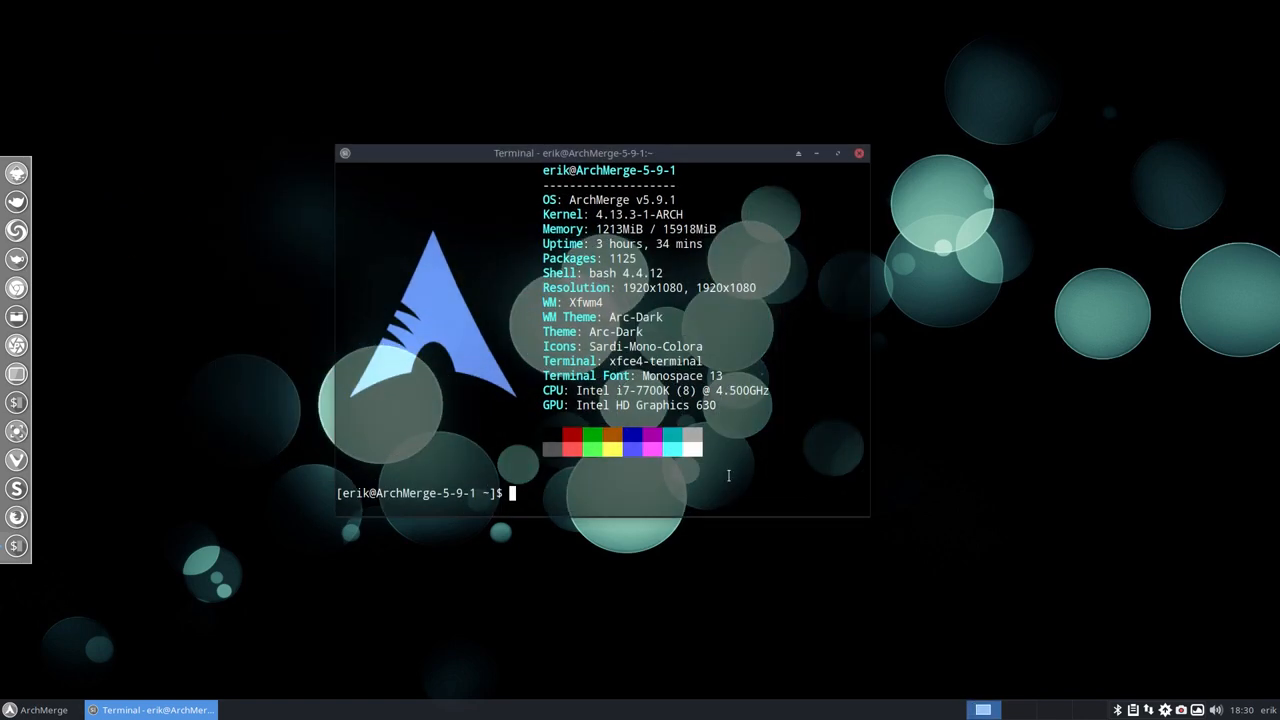
mouse_move(834, 166)
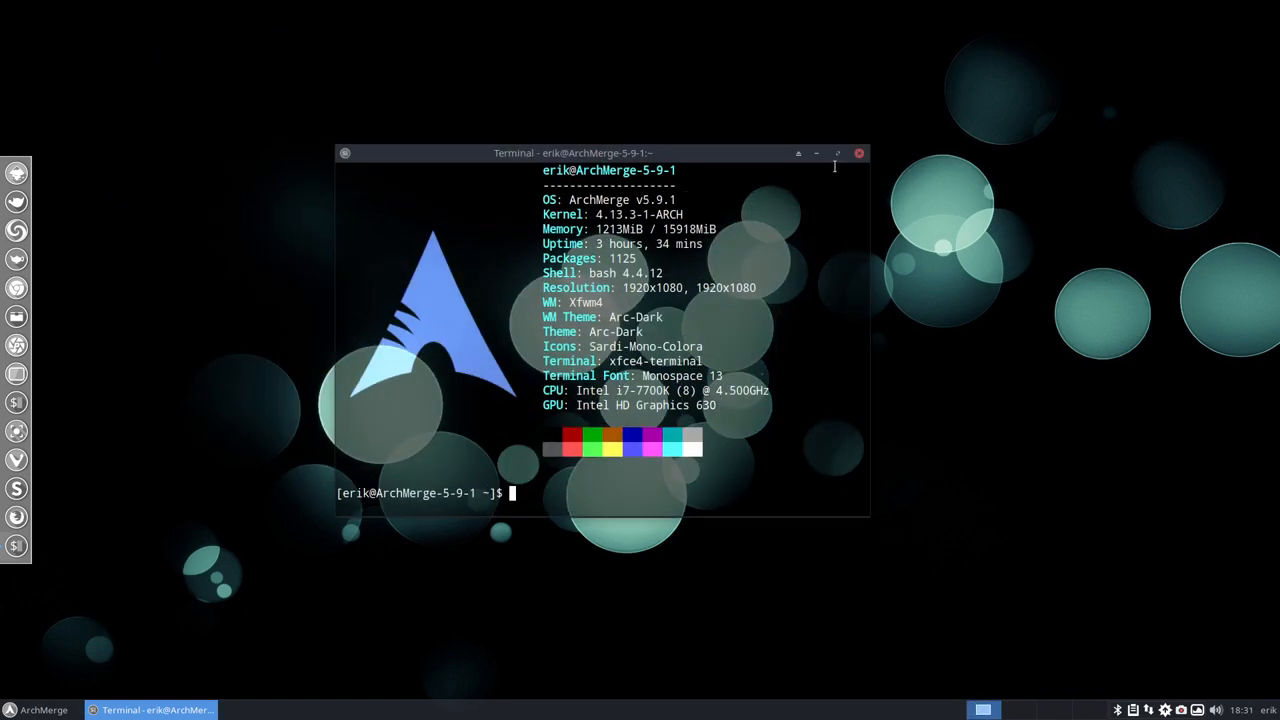
mouse_move(859, 153)
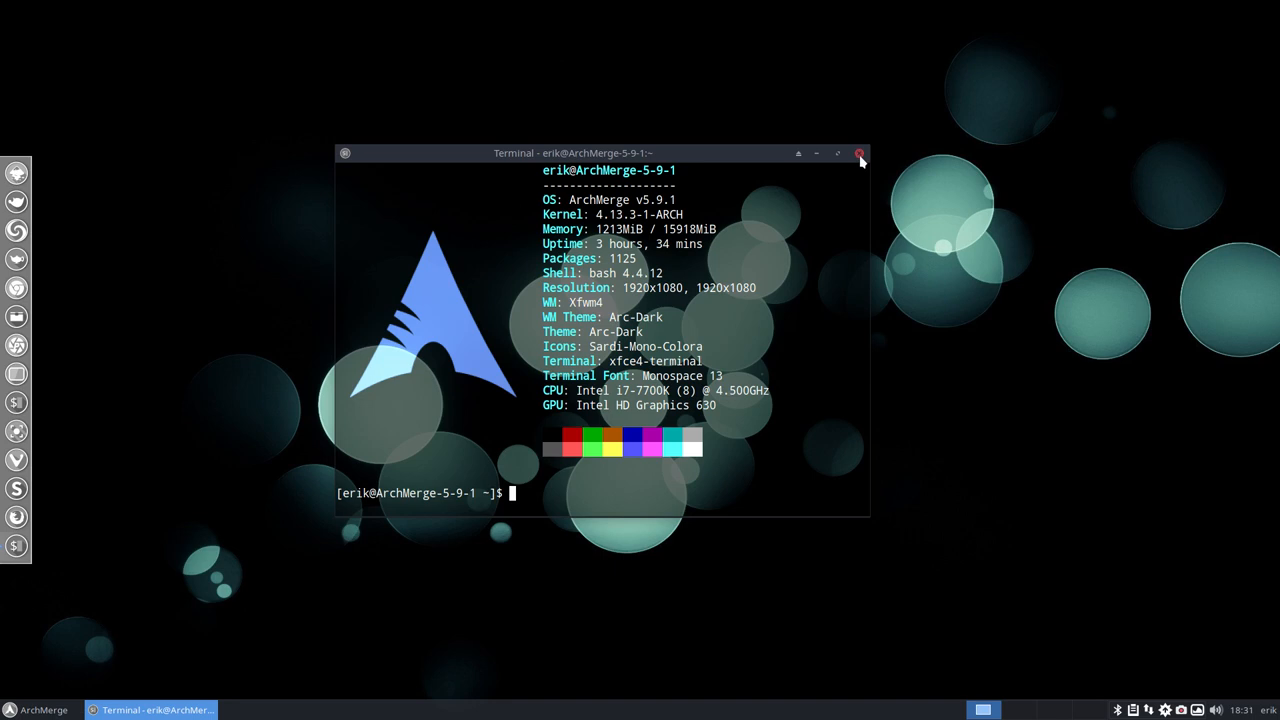
- Close the terminal window to reveal the dark bokeh desktop
click(859, 153)
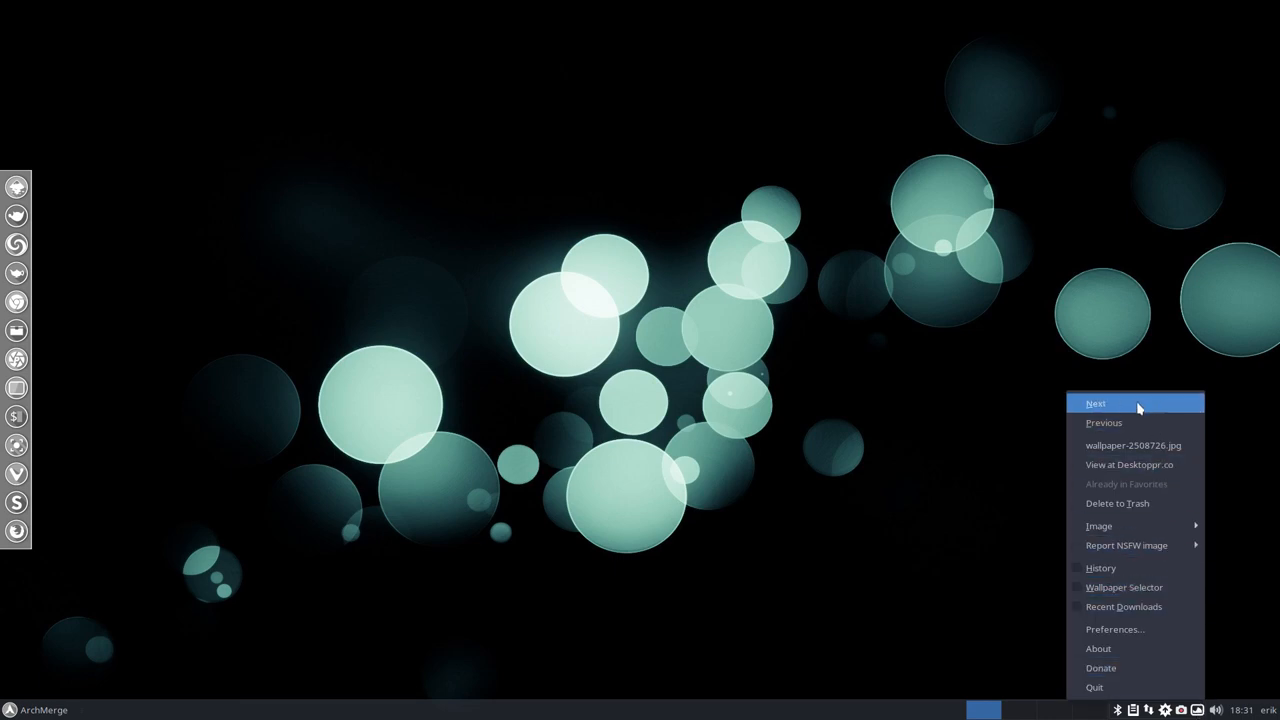
- Dismiss the wallpaper changer menu and launch Settings Manager from the applications menu
click(1095, 403)
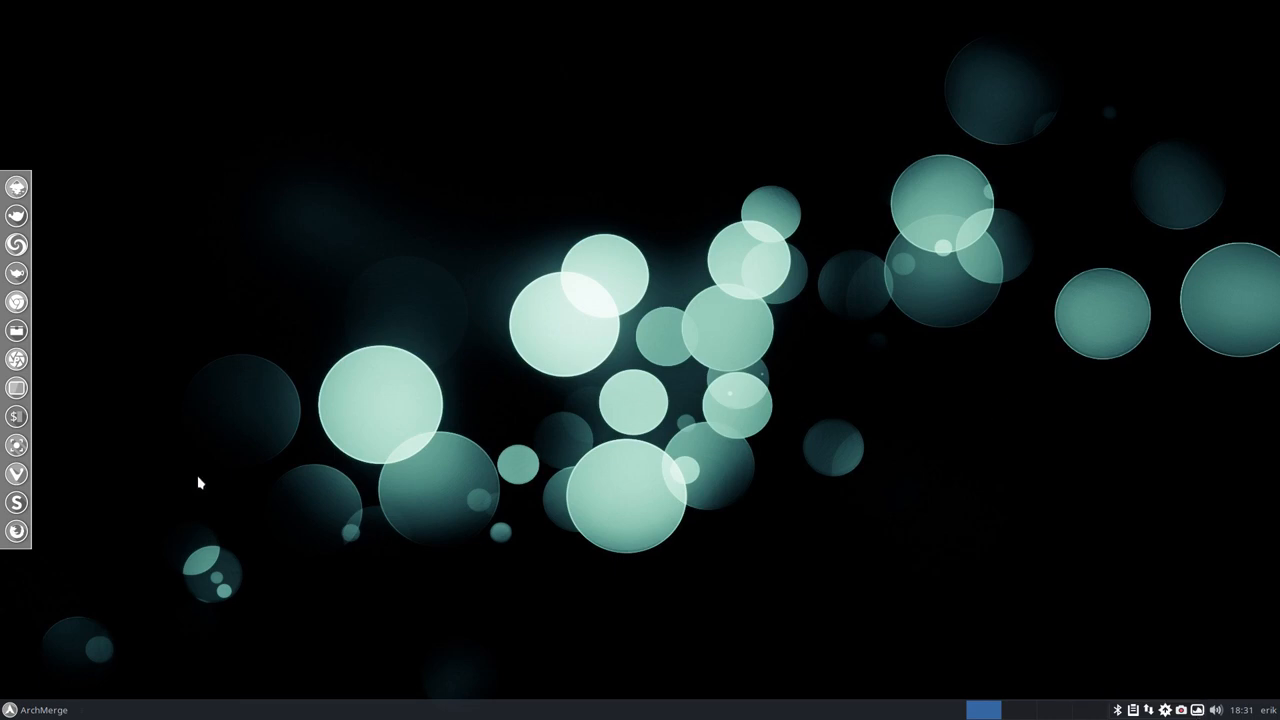
click(13, 709)
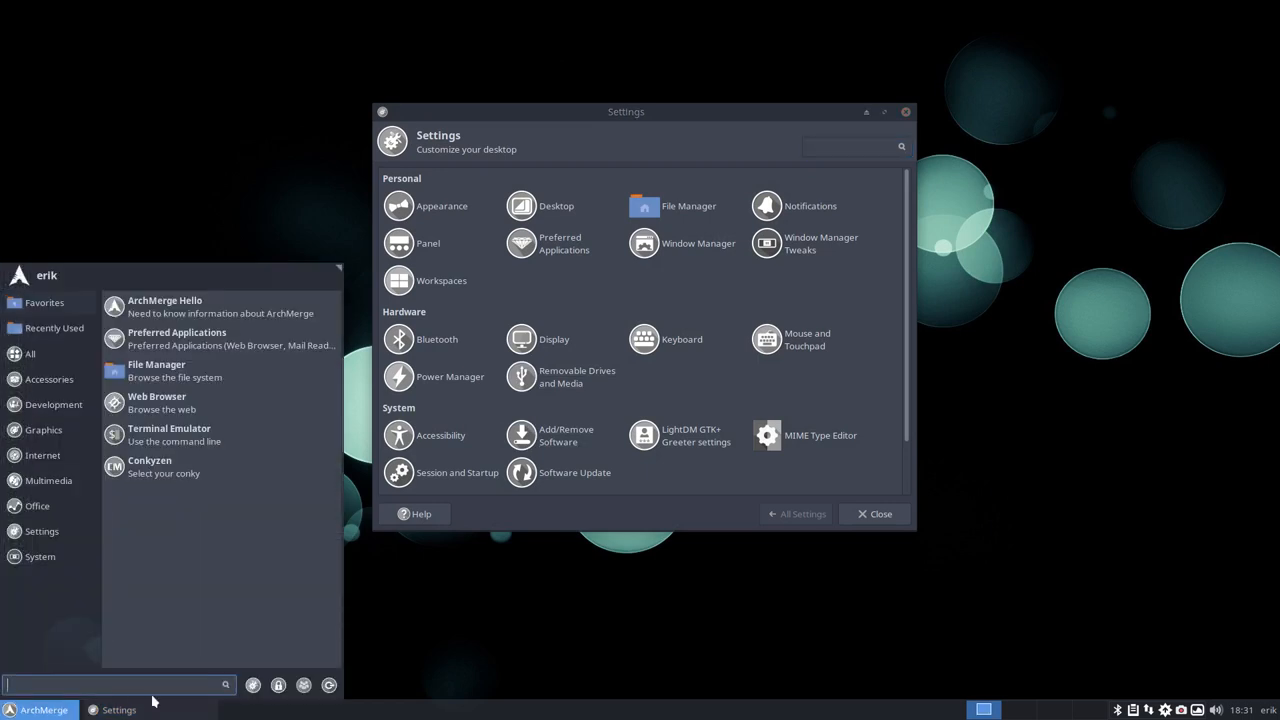
mouse_move(258, 684)
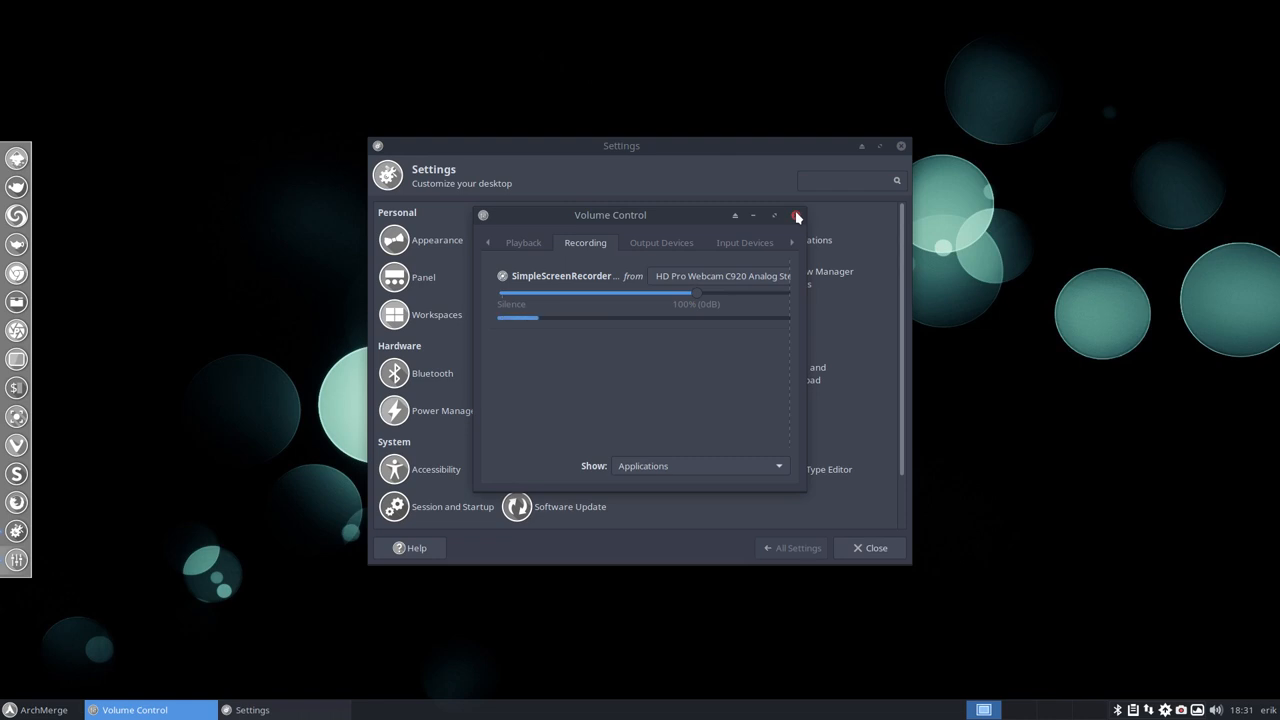
- Close the Volume Control window, leaving the Settings overview of categories
click(797, 216)
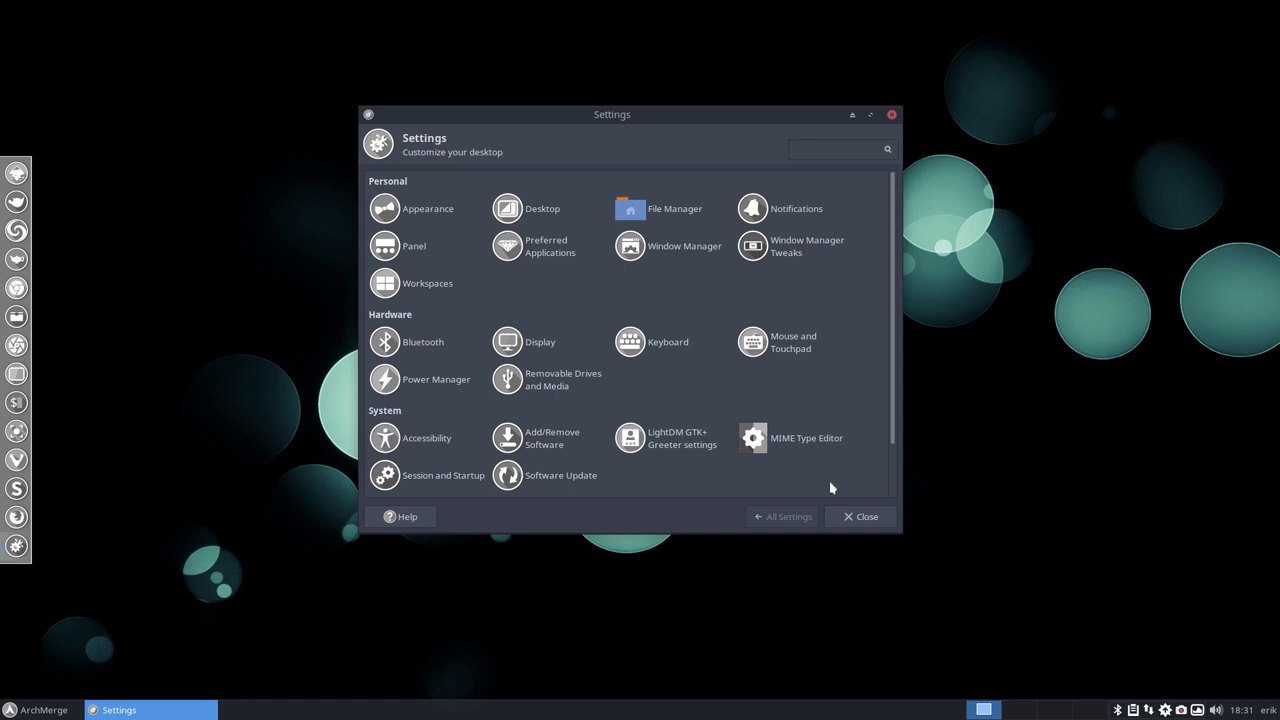
mouse_move(909, 535)
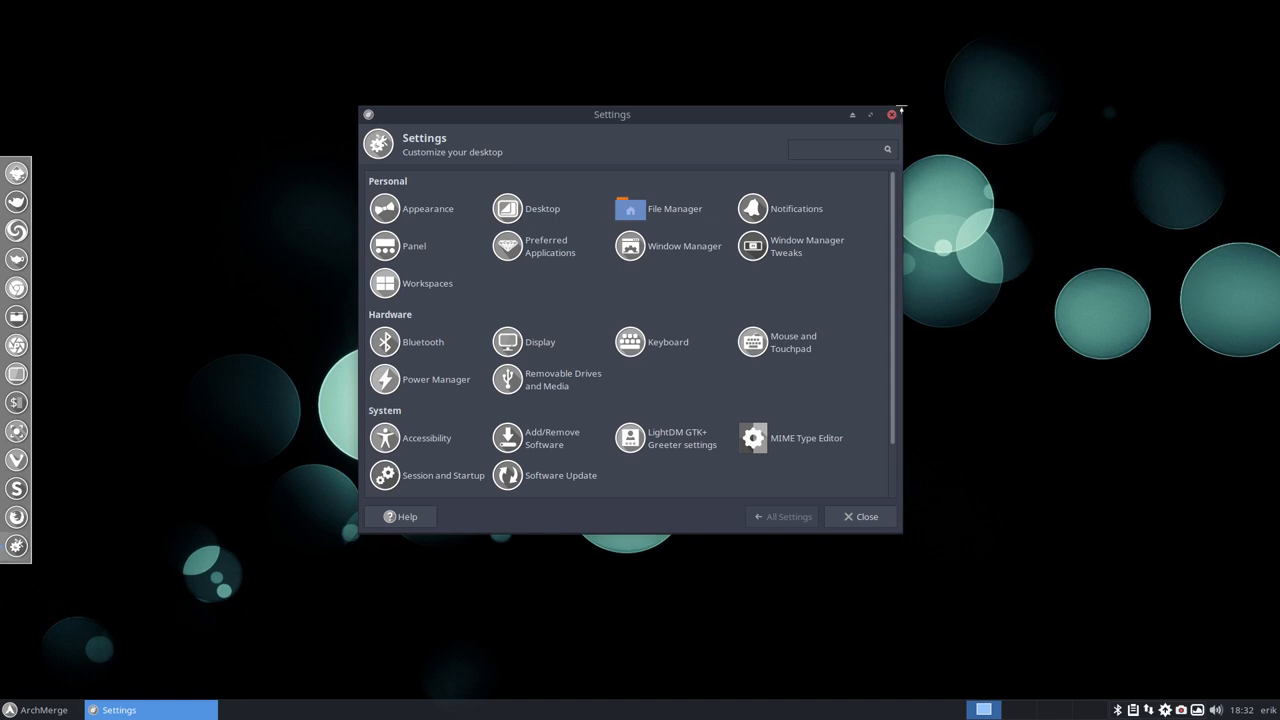
mouse_move(622, 369)
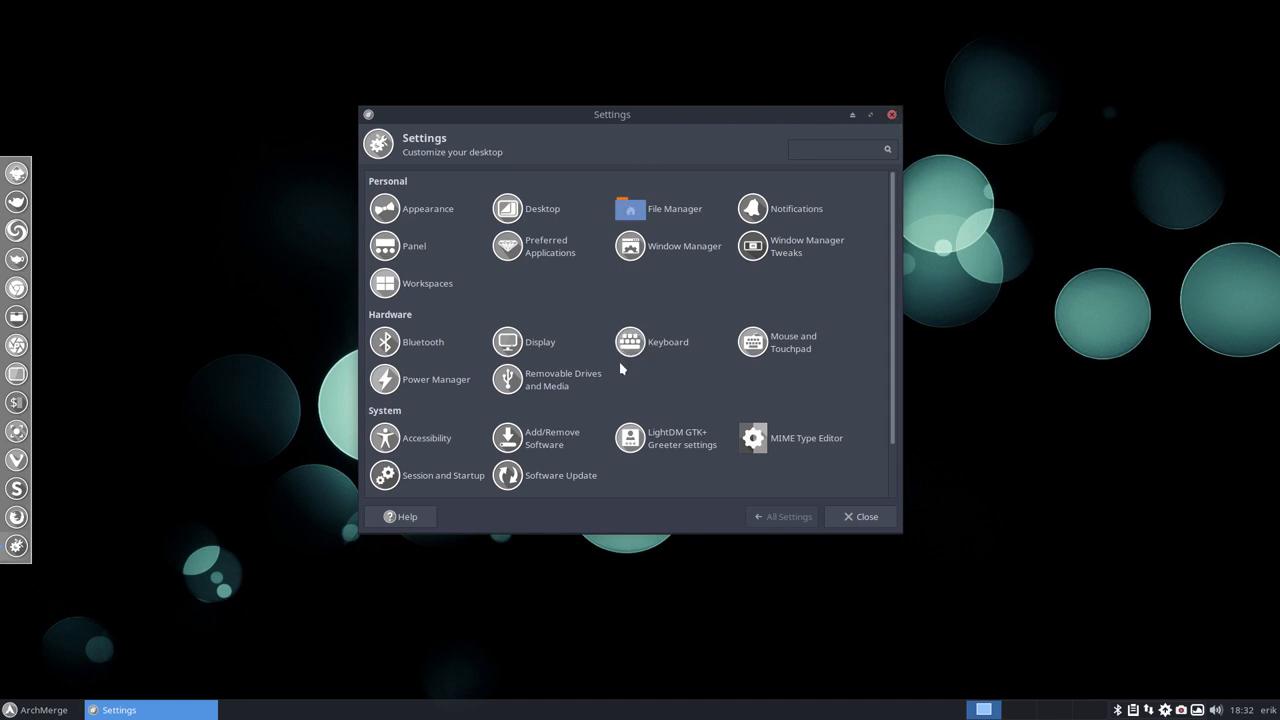
scroll(down, 3)
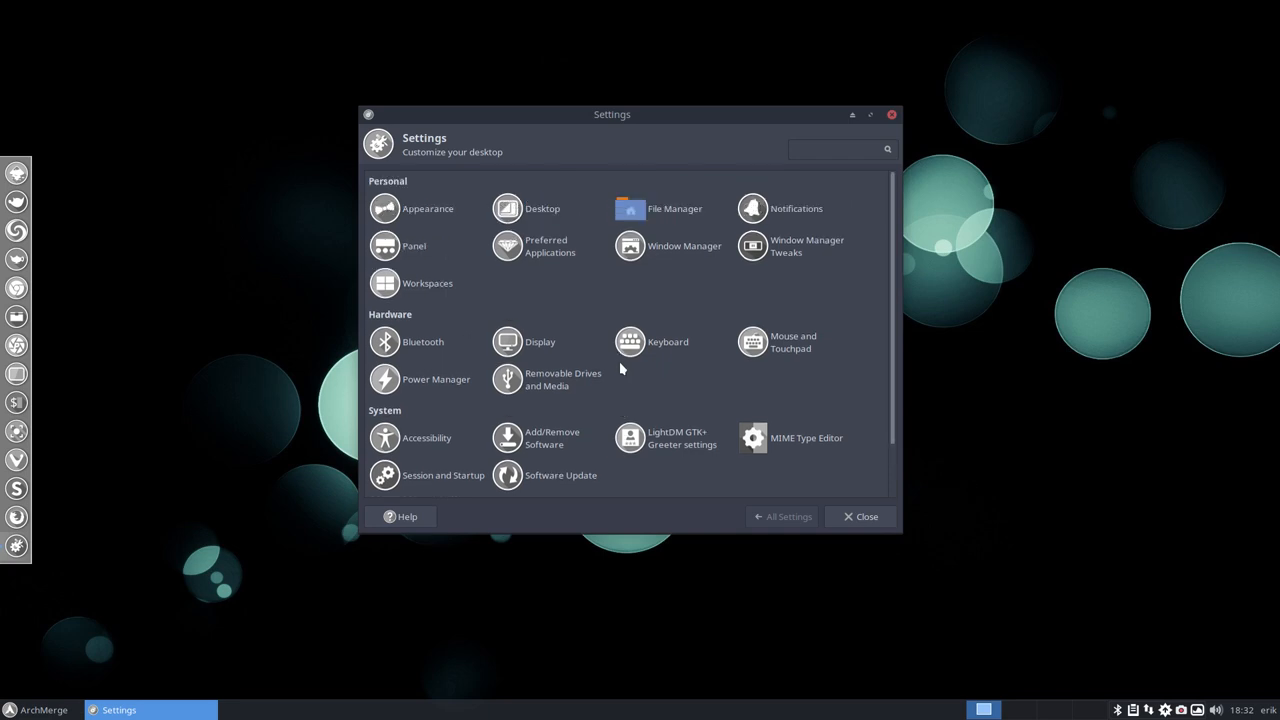
mouse_move(450, 228)
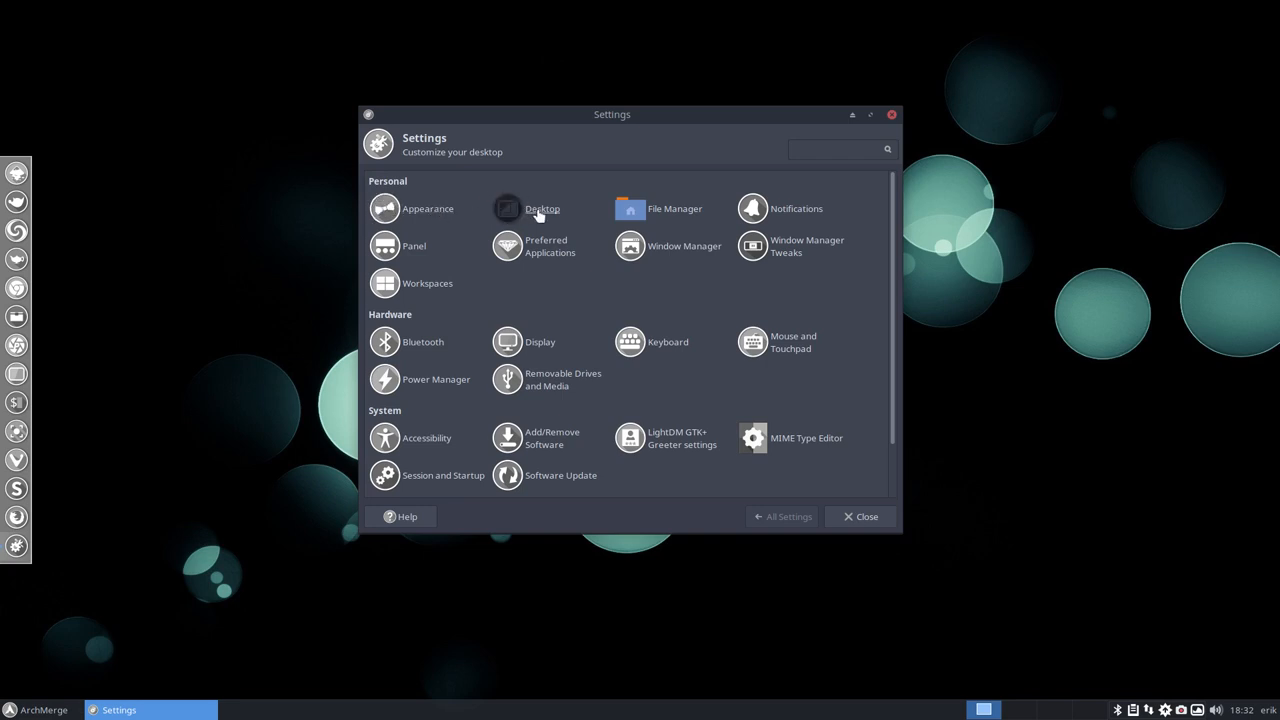
- Enter Desktop background settings and preview the sunset road and small robot wallpapers
click(507, 208)
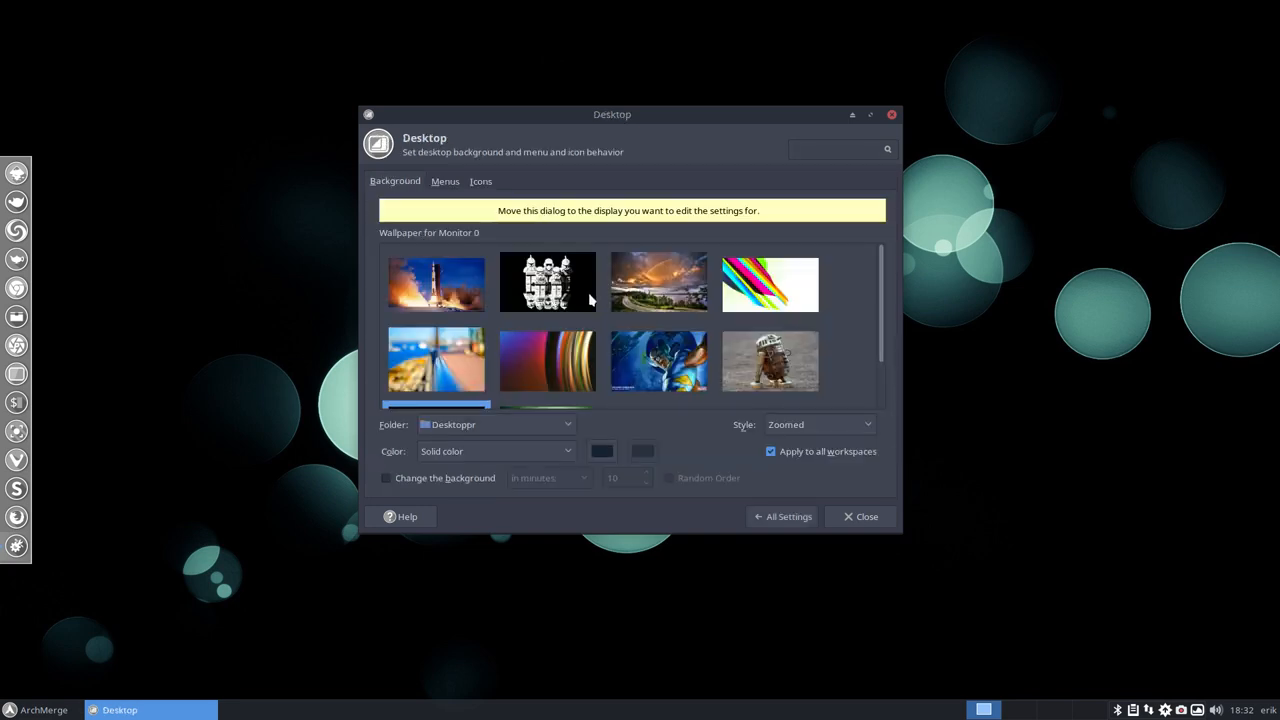
click(769, 283)
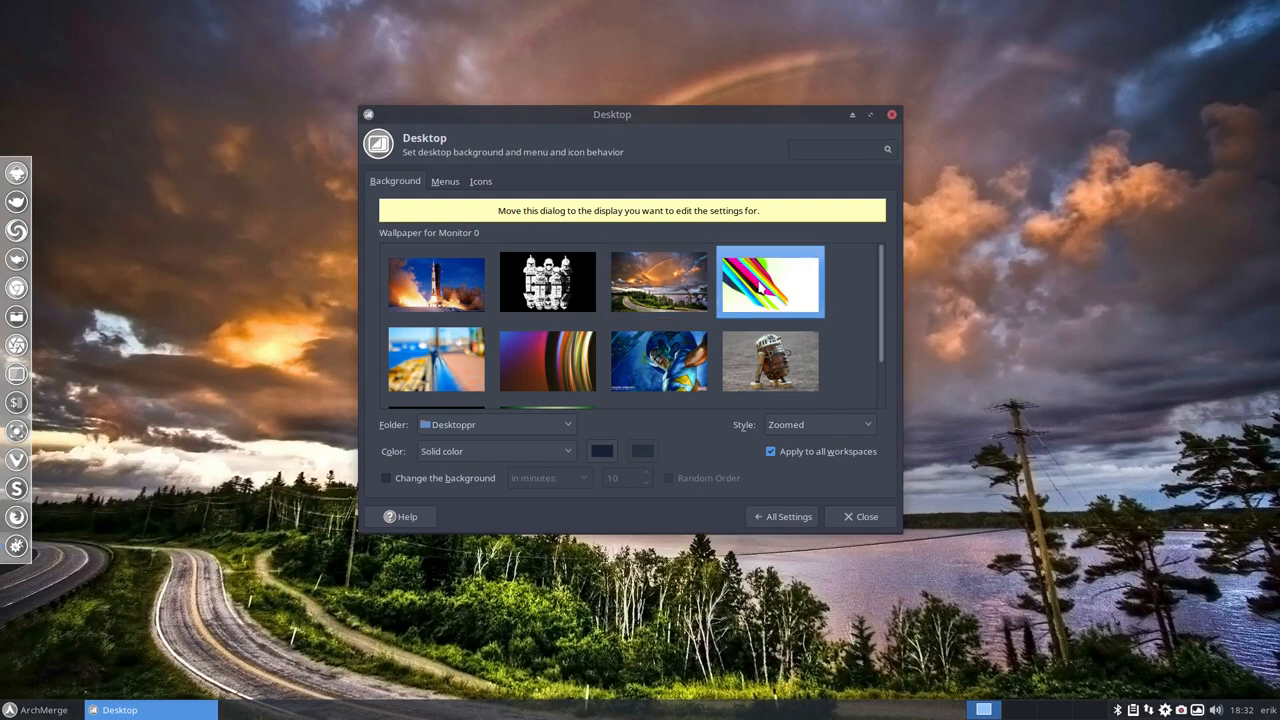
click(770, 362)
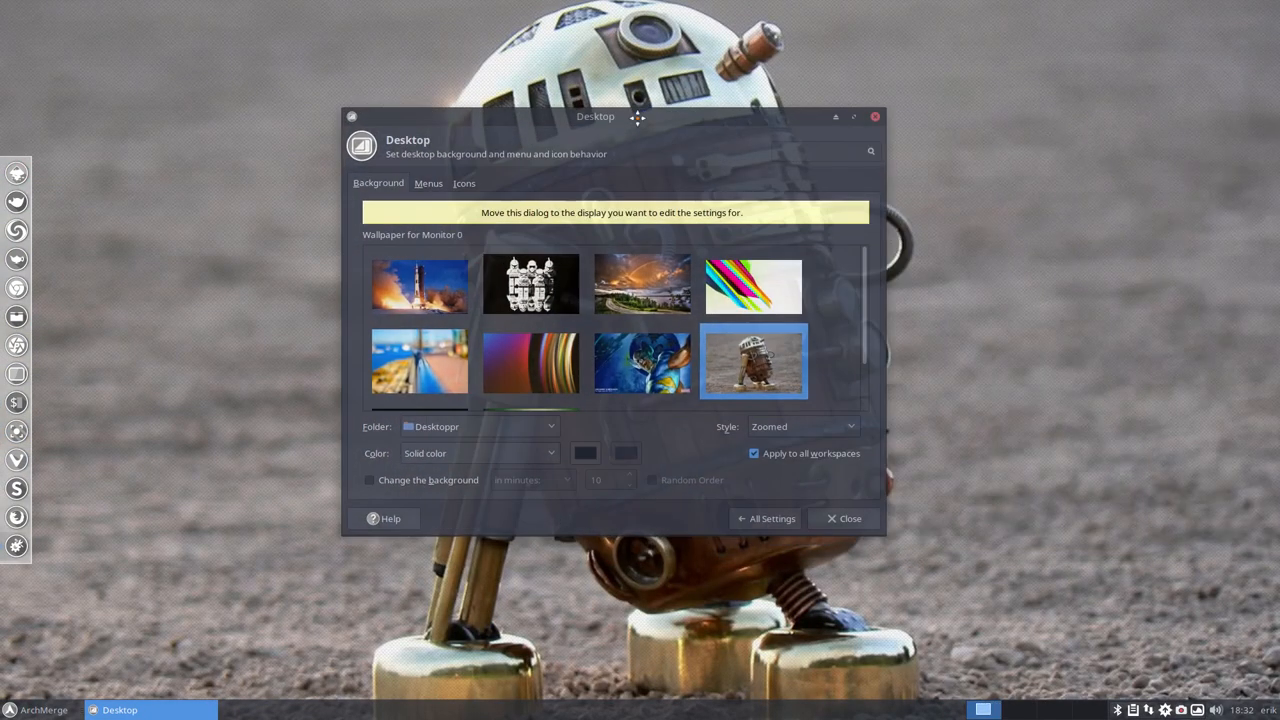
- Set the dark bokeh image as the wallpaper, moving the dialog aside and back
scroll(down, 3)
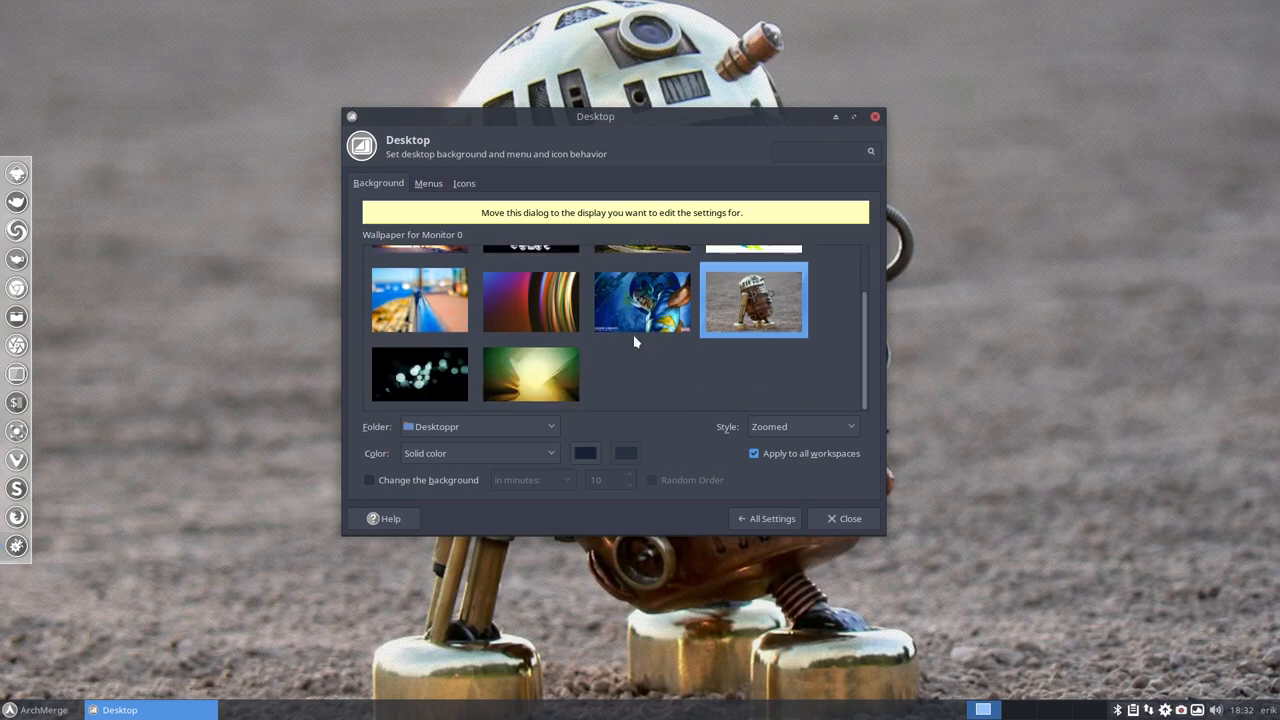
click(419, 374)
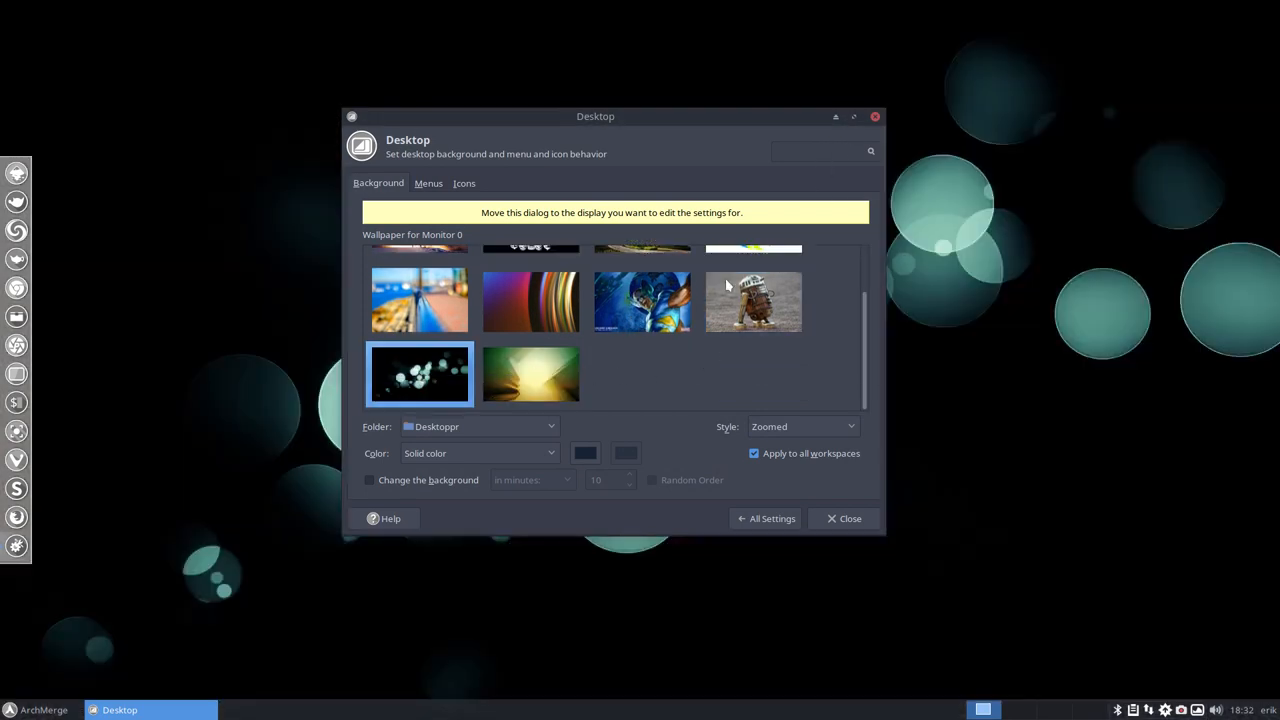
drag(595, 116, 878, 116)
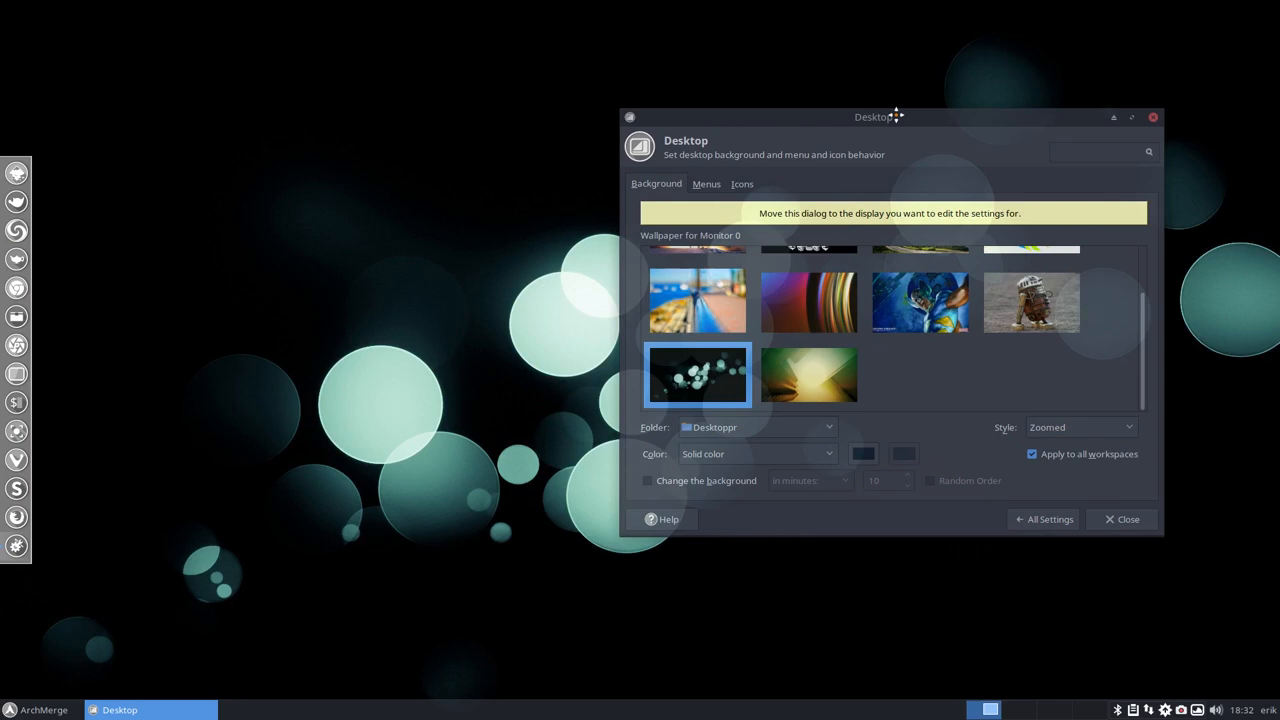
drag(878, 116, 621, 116)
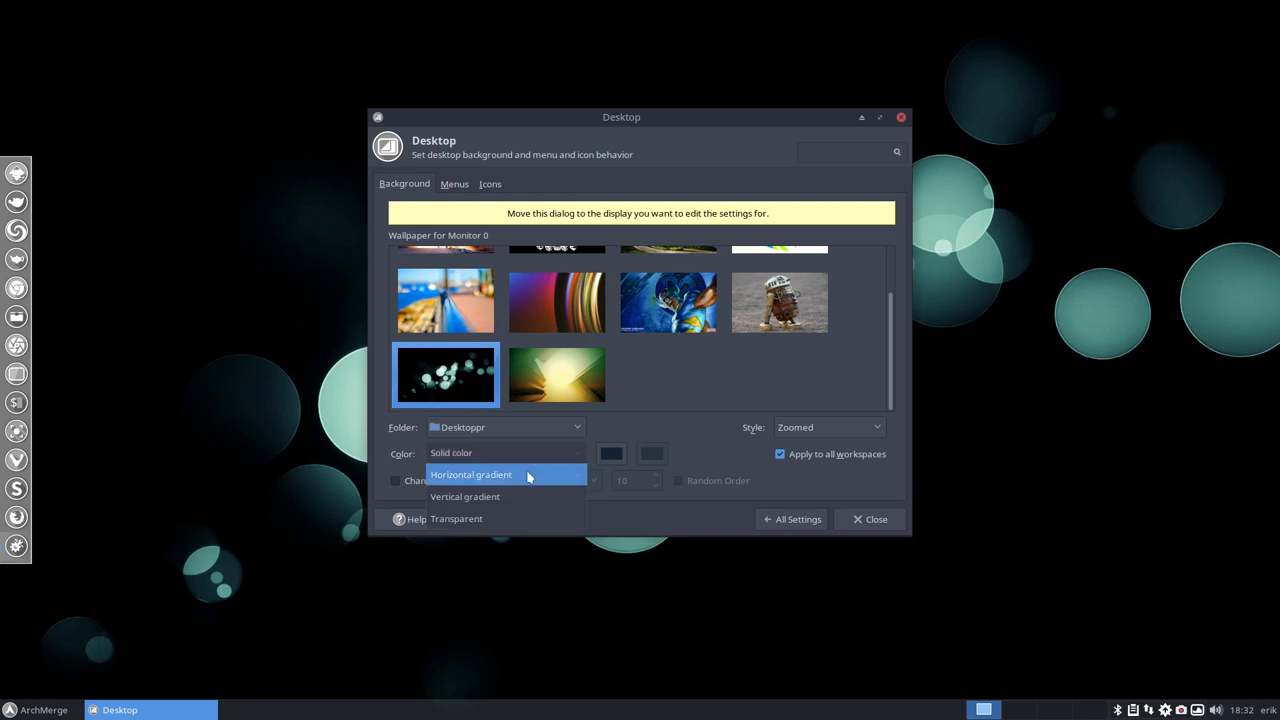
click(470, 474)
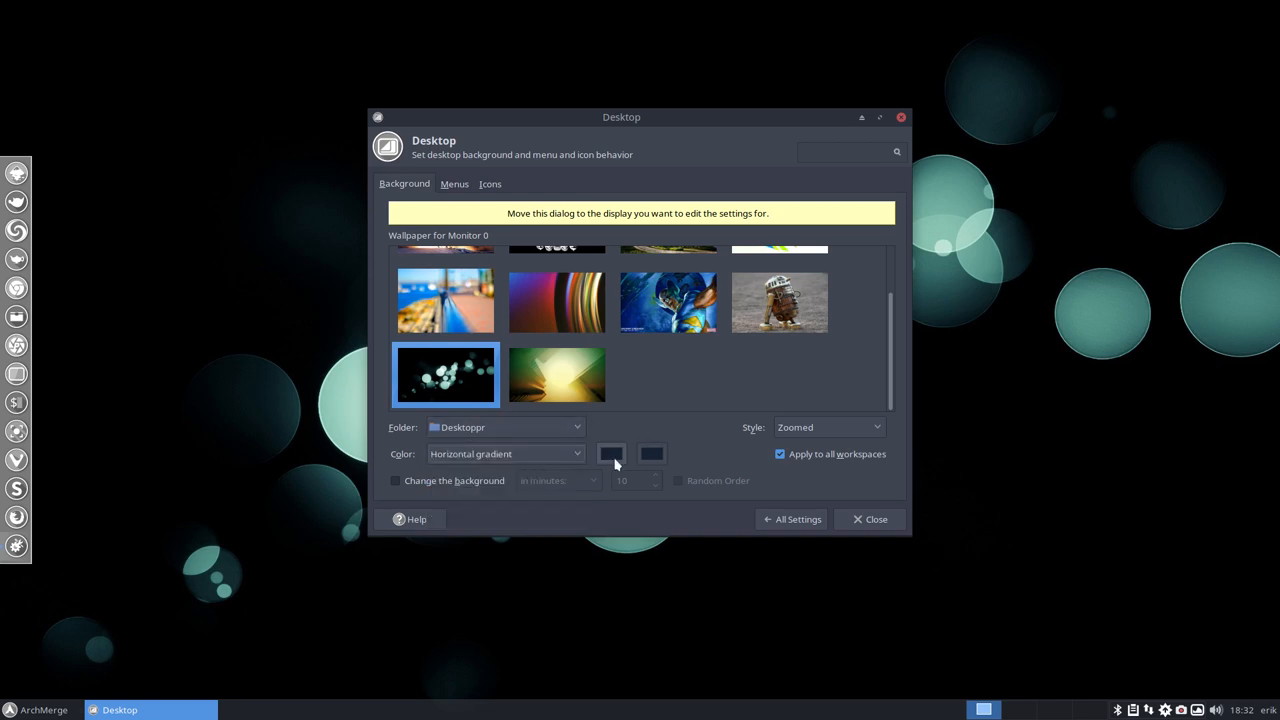
mouse_move(588, 488)
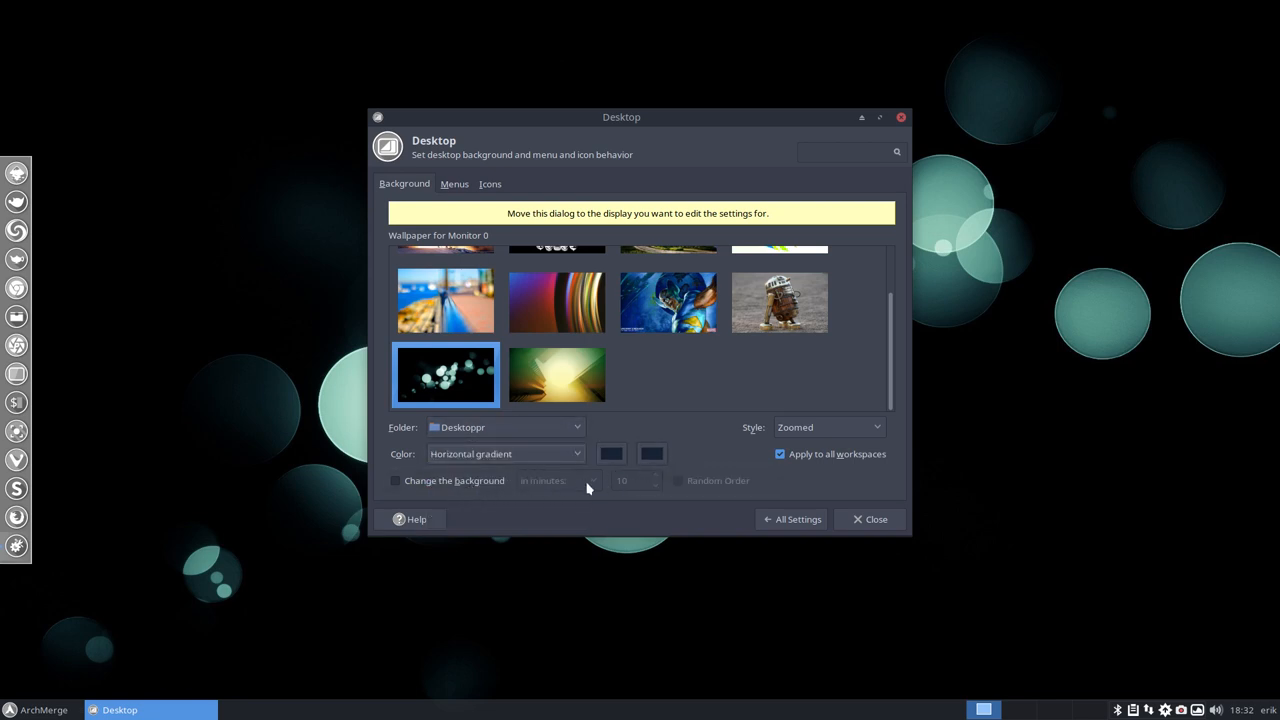
click(395, 480)
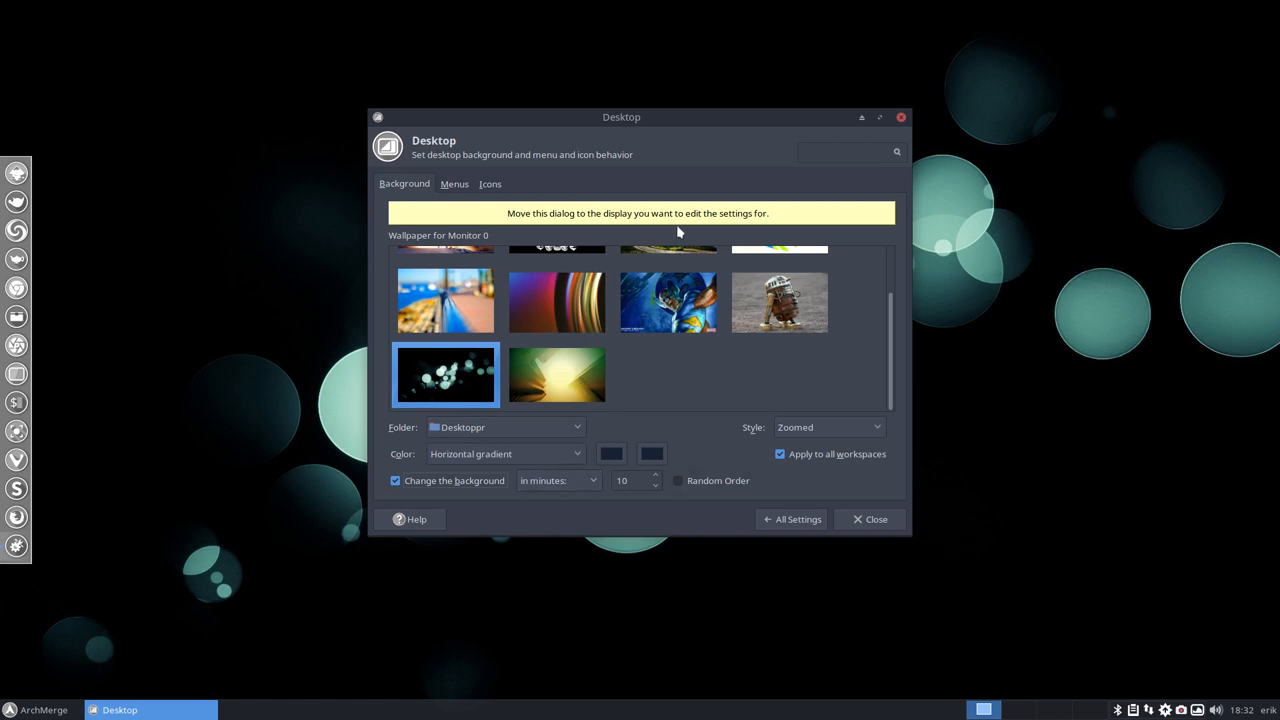
mouse_move(780, 425)
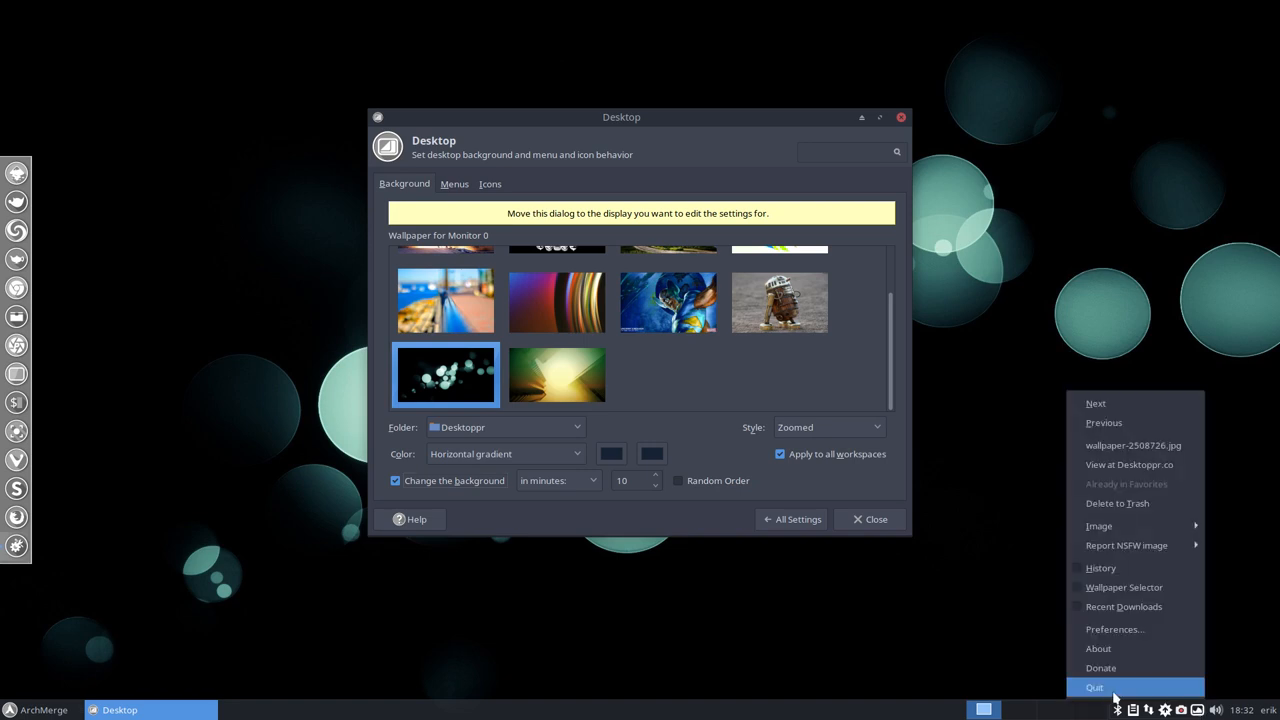
mouse_move(872, 522)
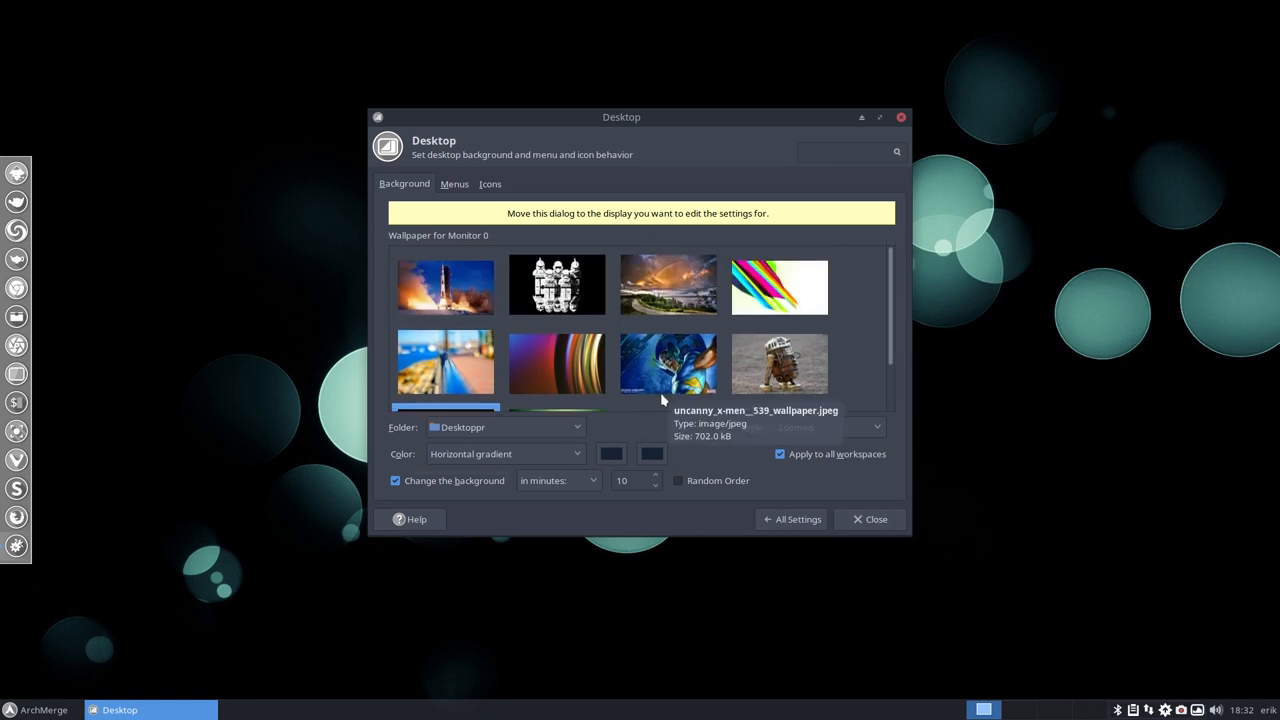
drag(621, 116, 921, 71)
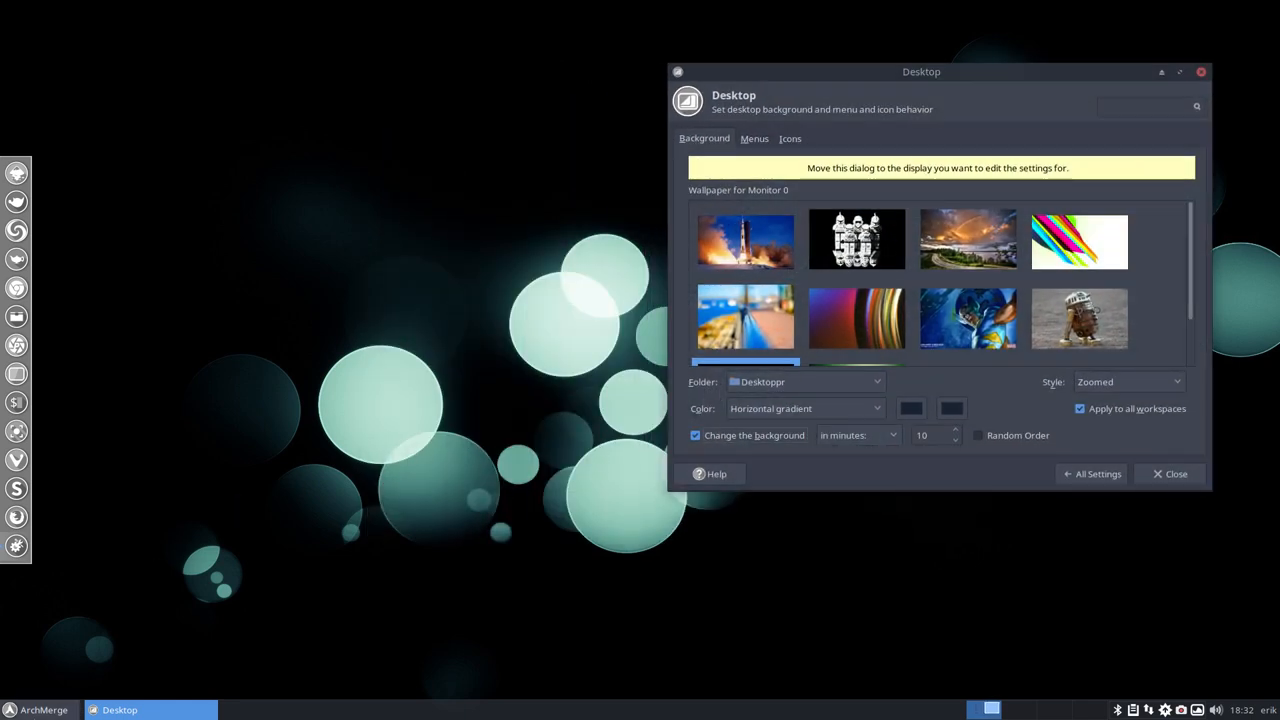
click(38, 709)
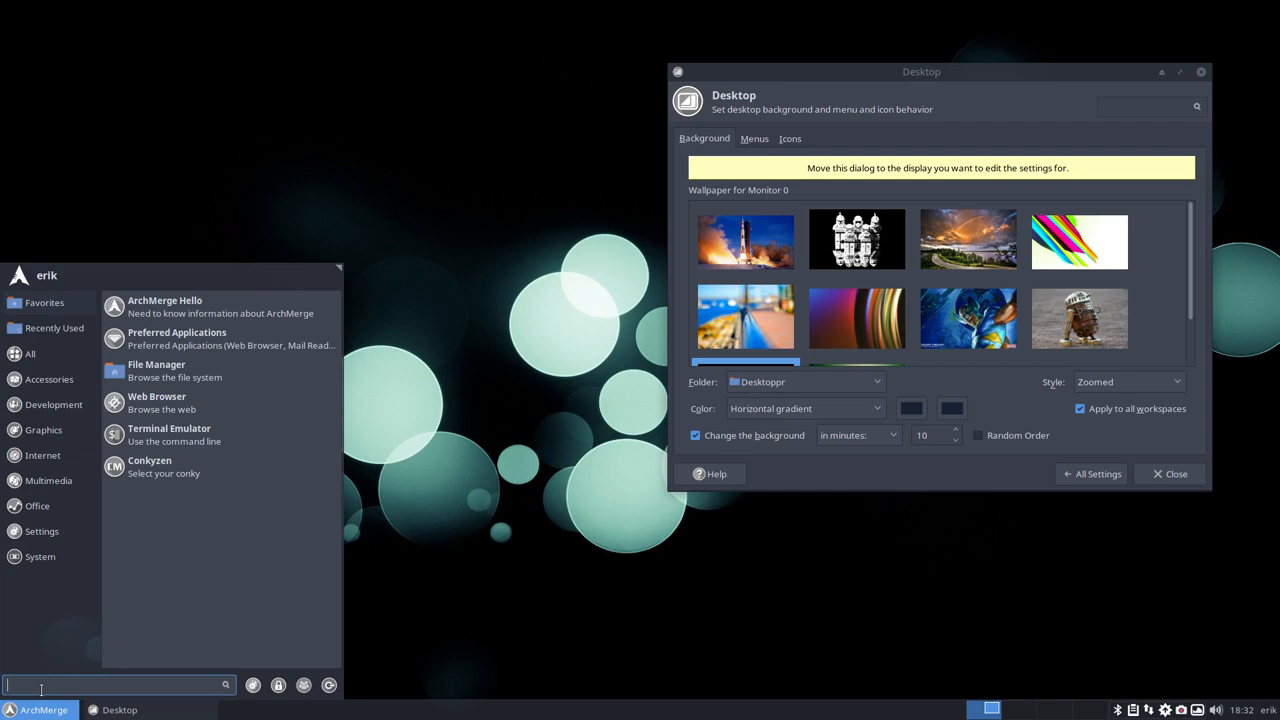
text(nitr)
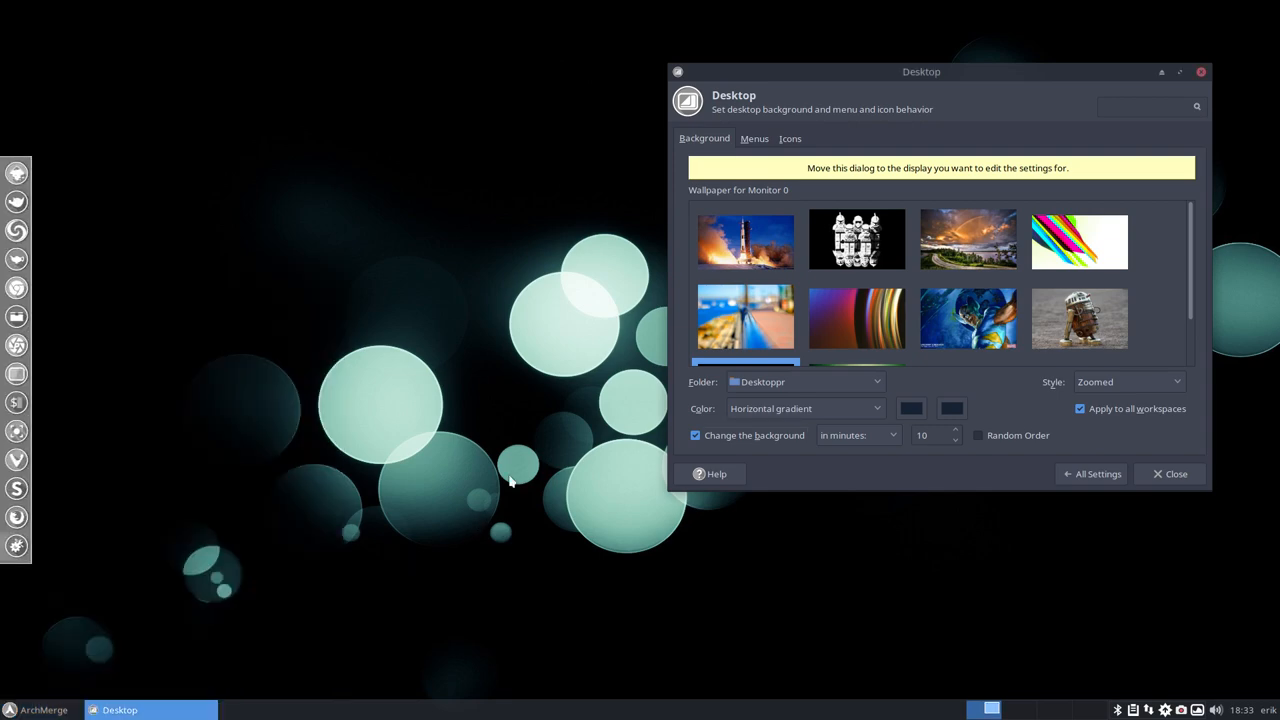
drag(921, 71, 653, 76)
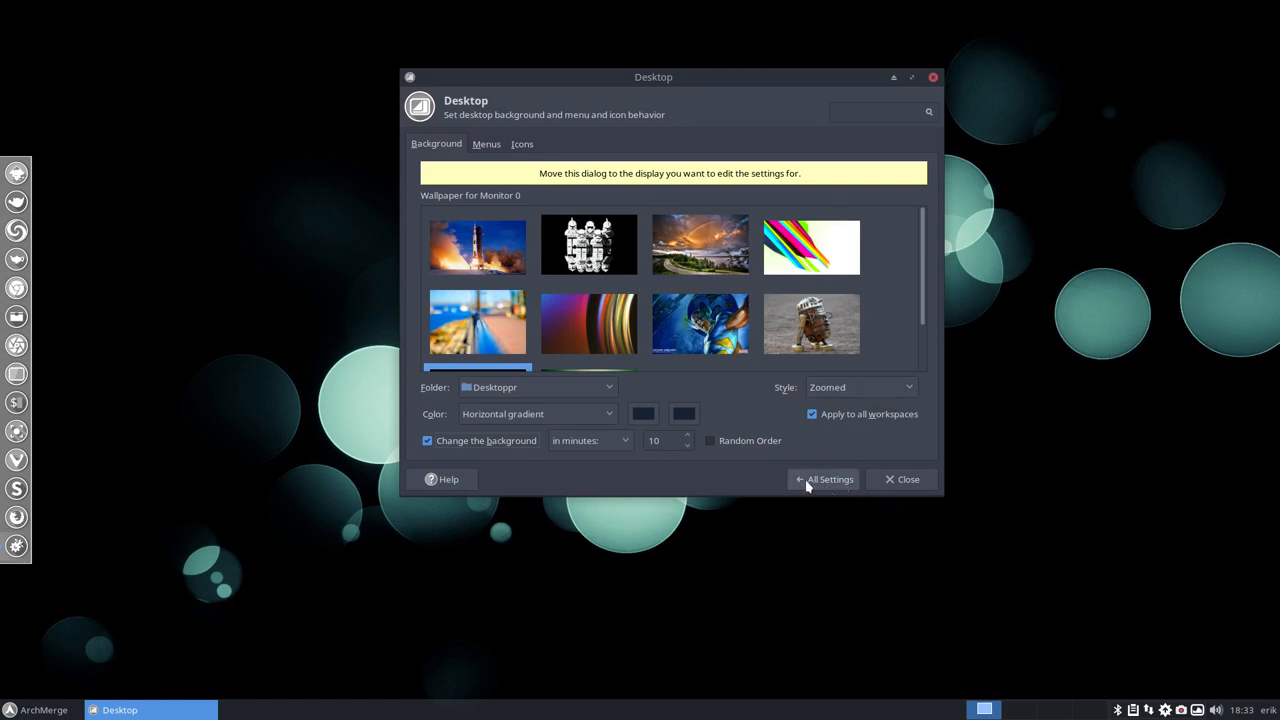
click(823, 479)
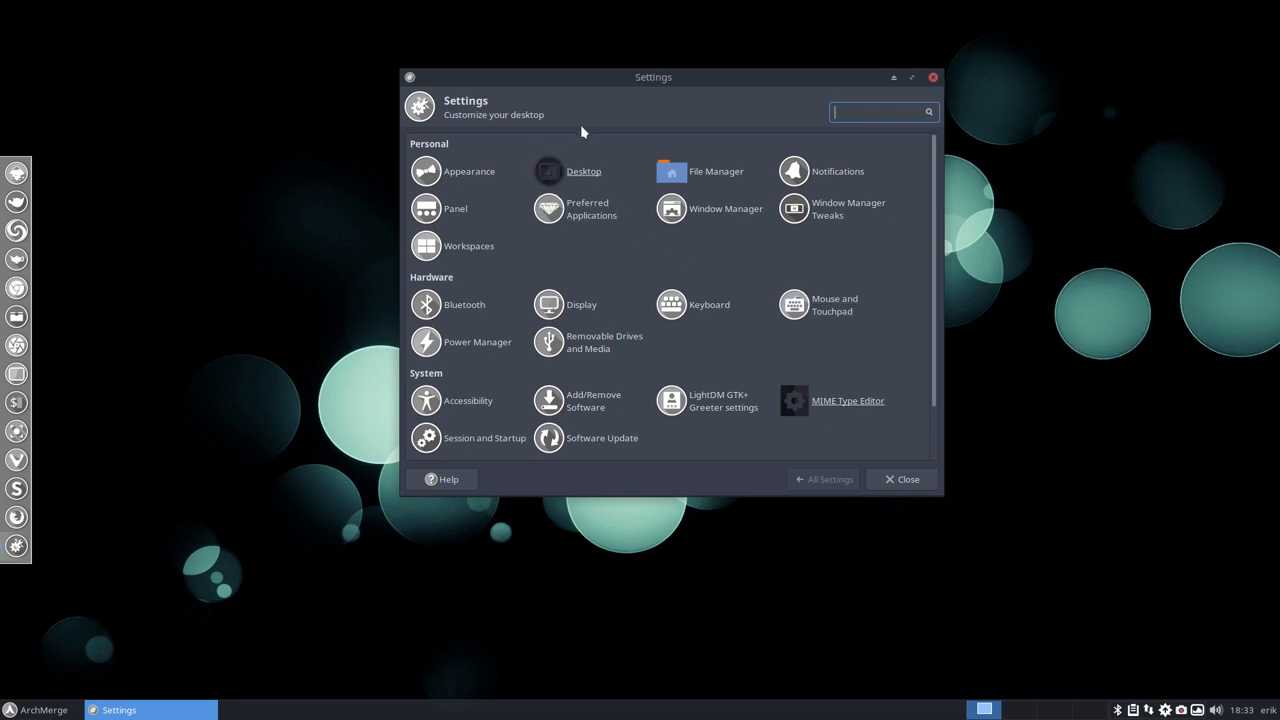
click(547, 171)
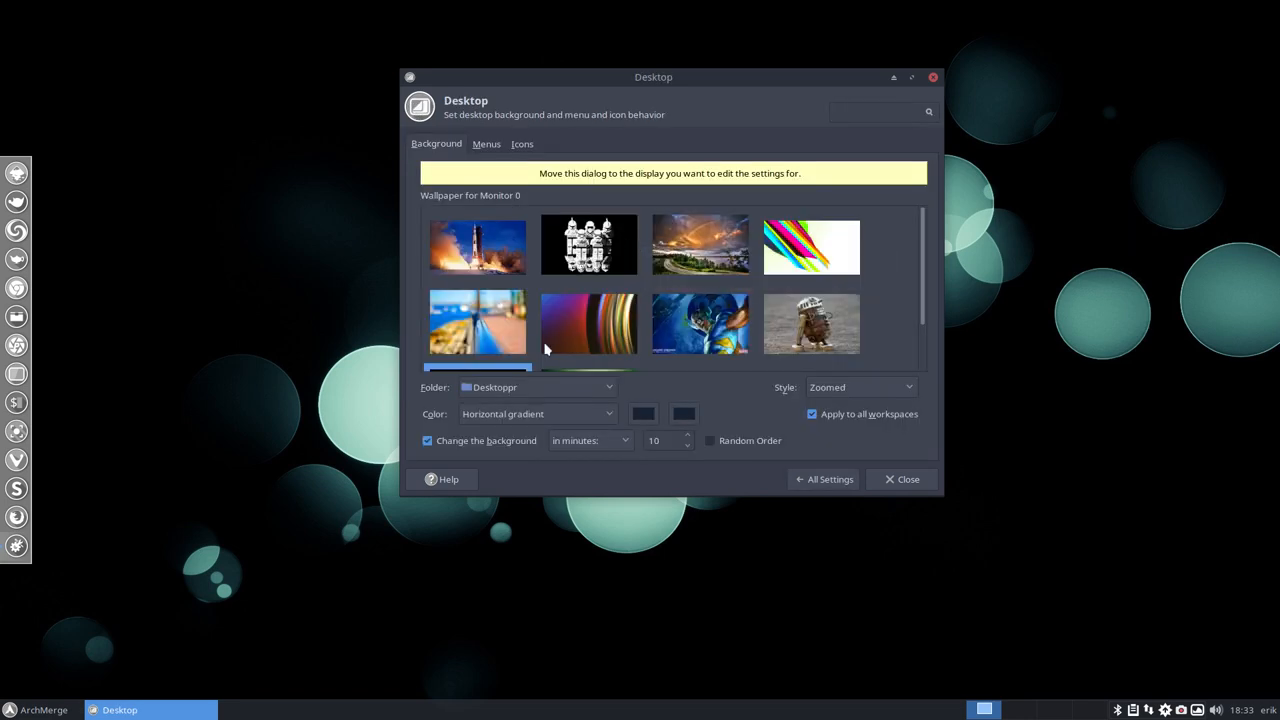
mouse_move(865, 392)
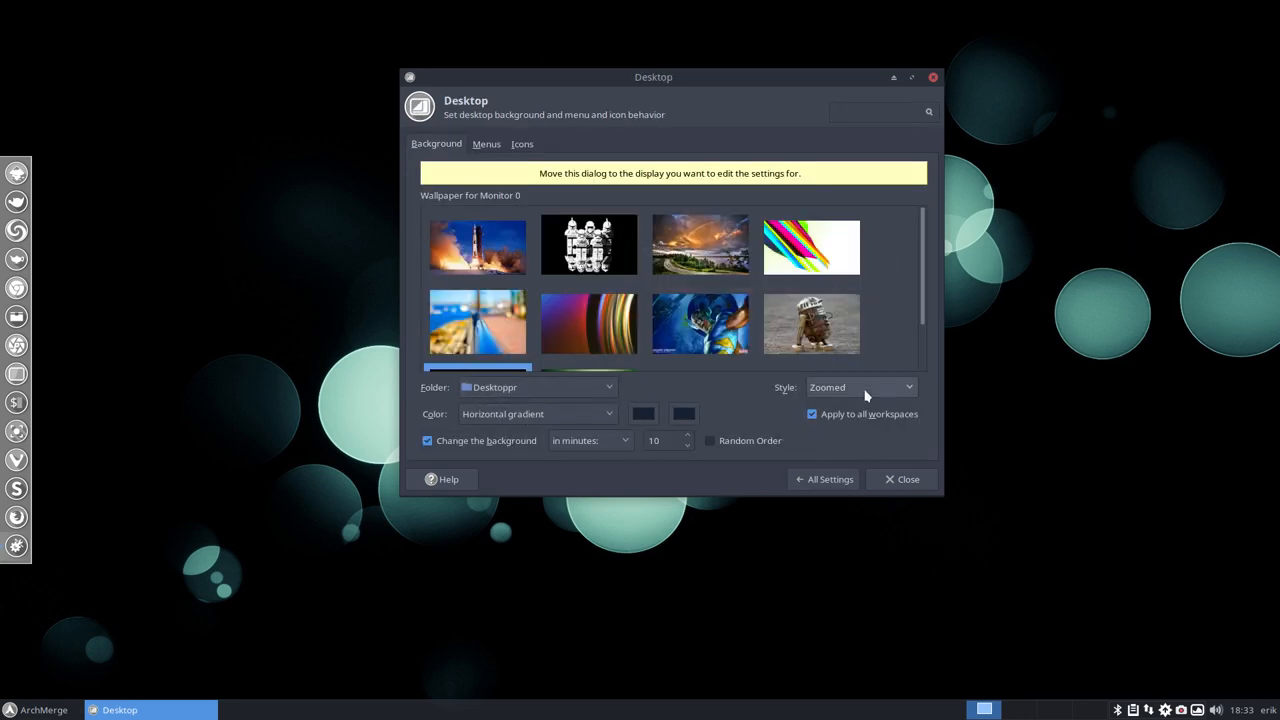
click(860, 386)
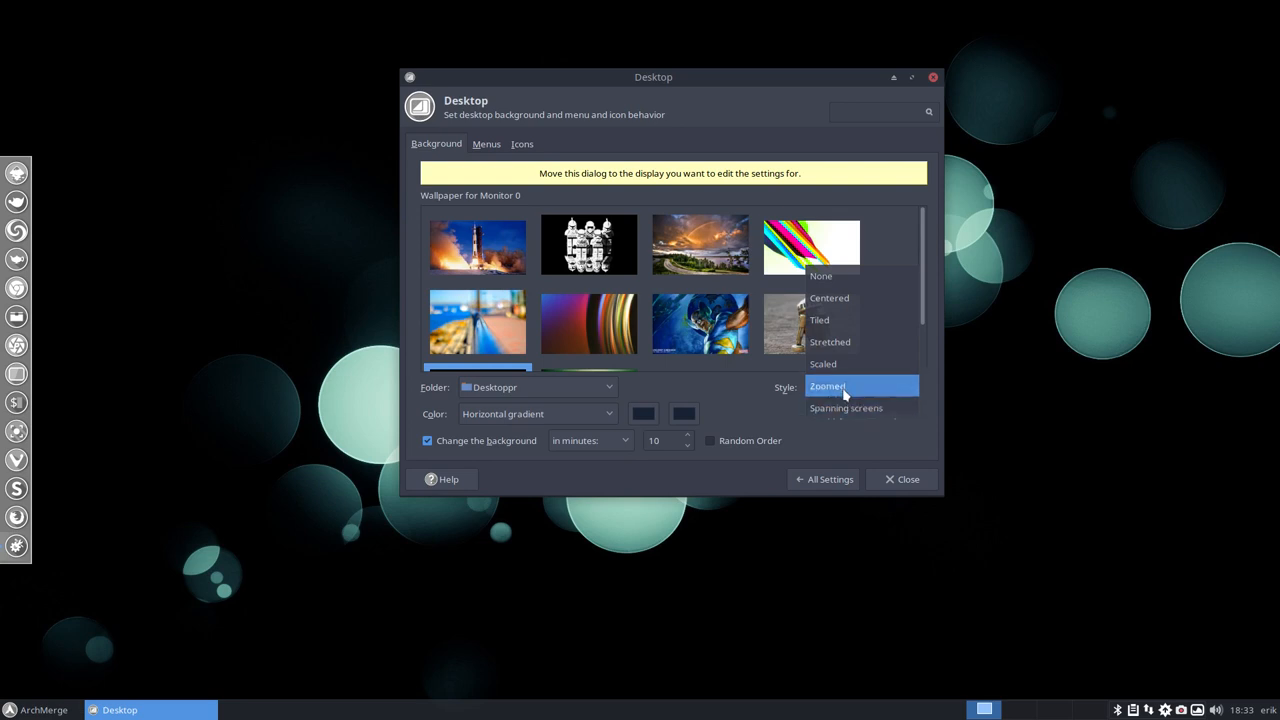
click(829, 385)
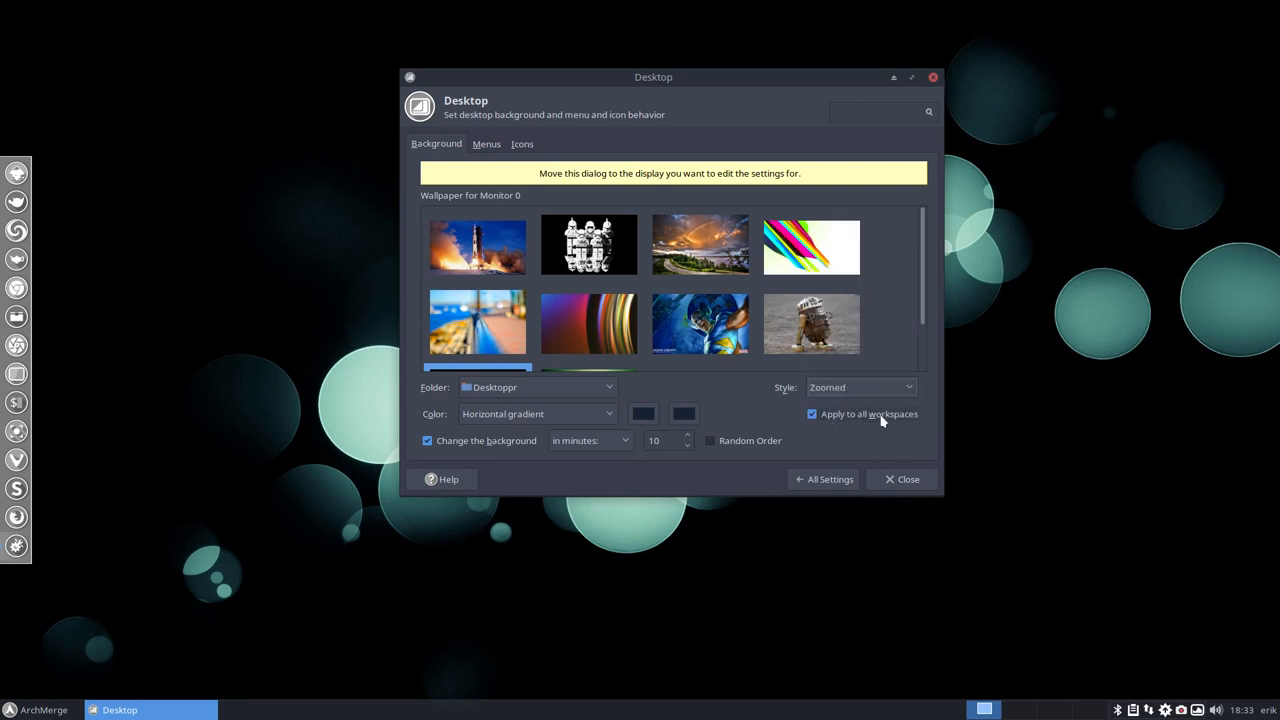
mouse_move(1087, 389)
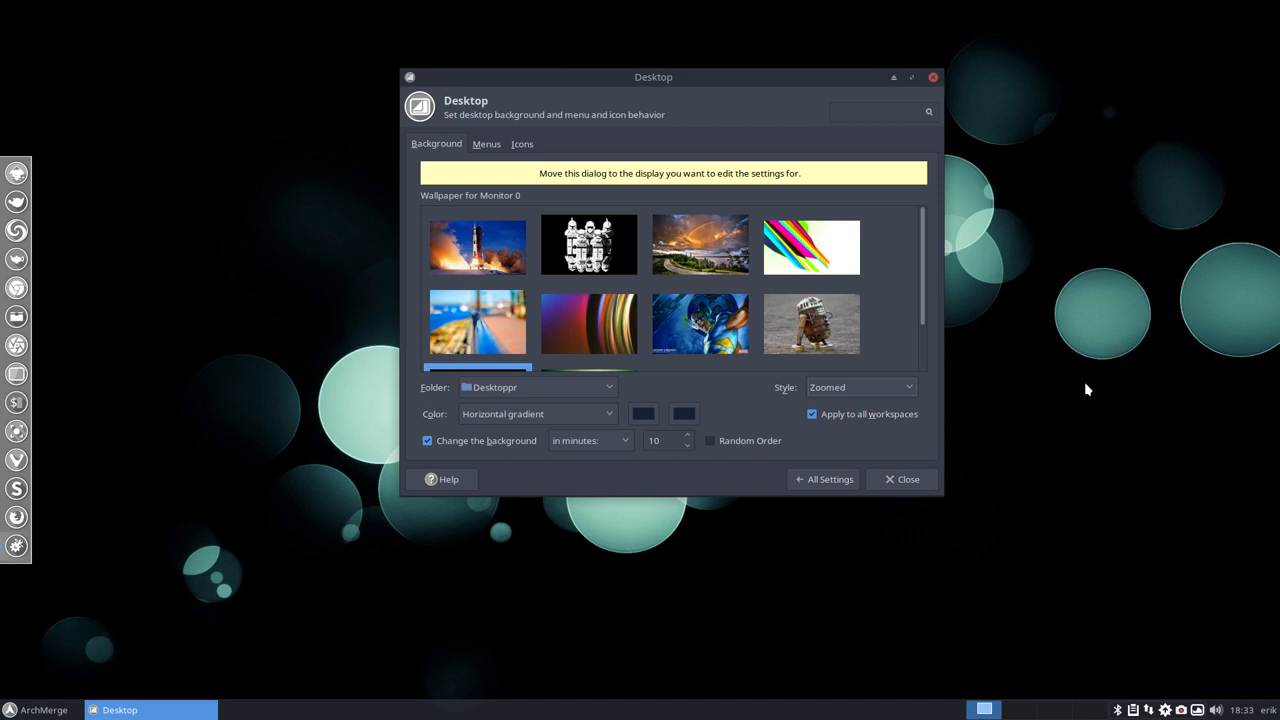
click(901, 479)
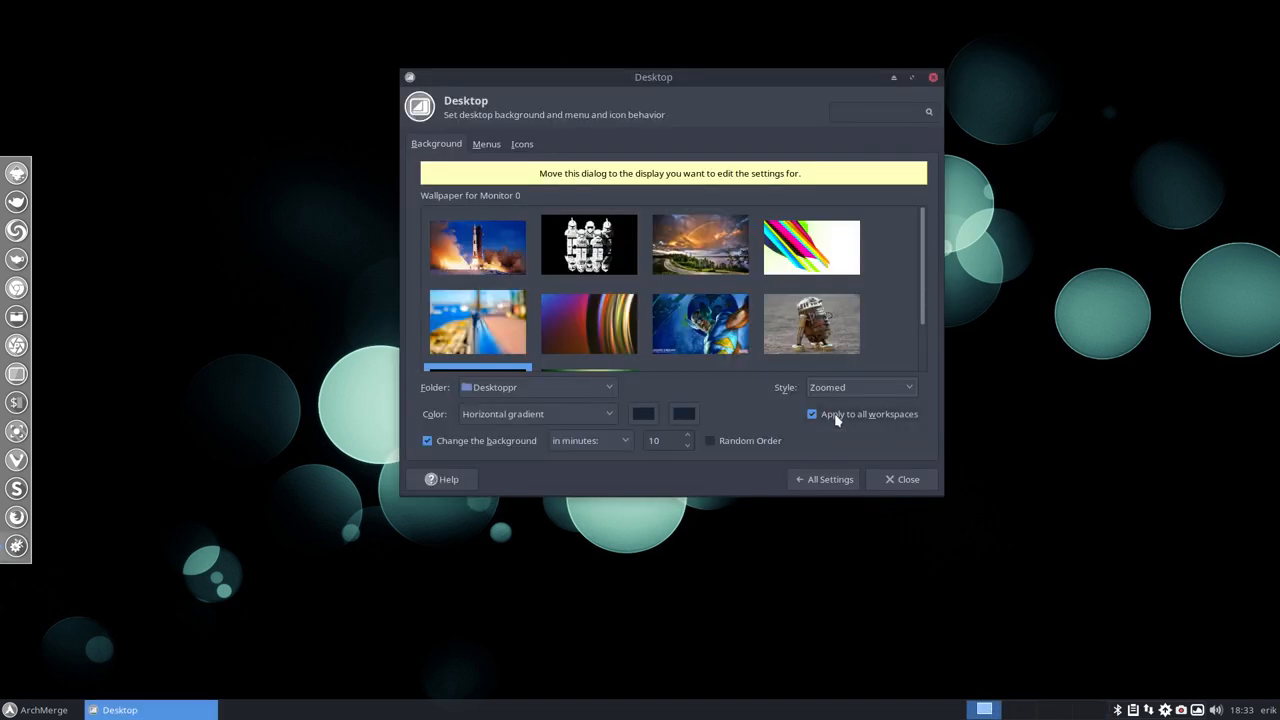
click(486, 143)
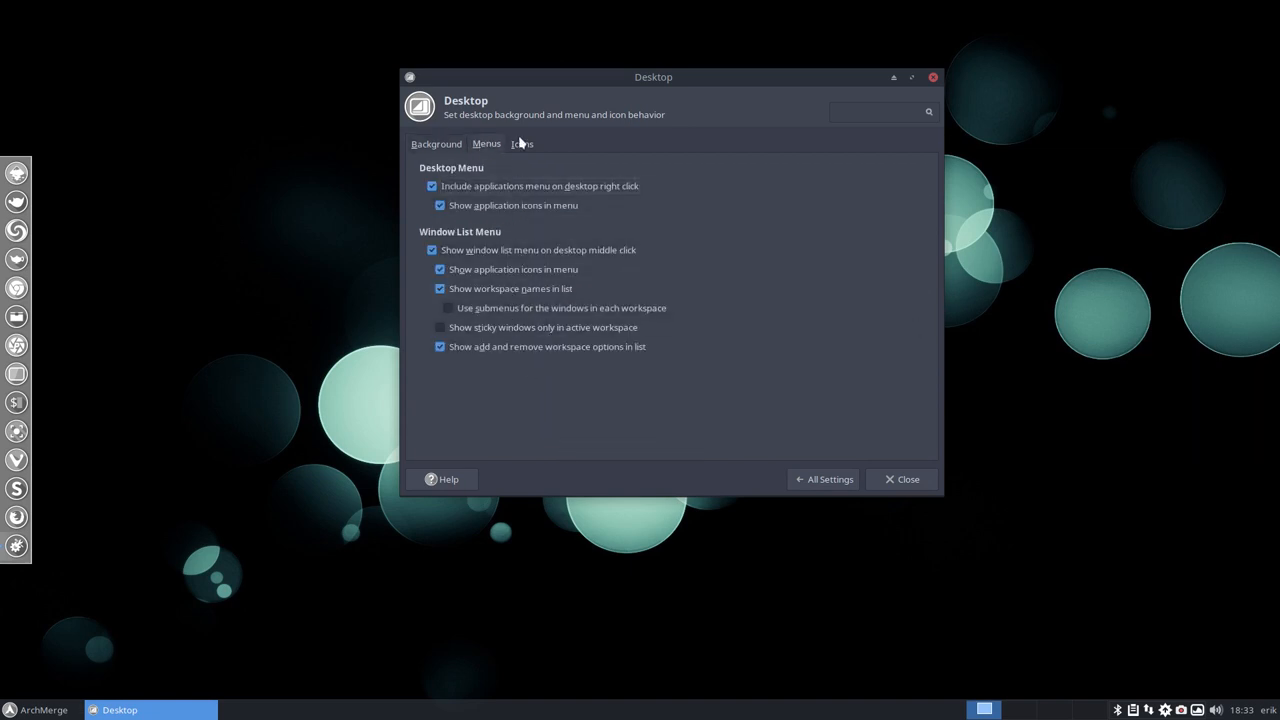
click(522, 143)
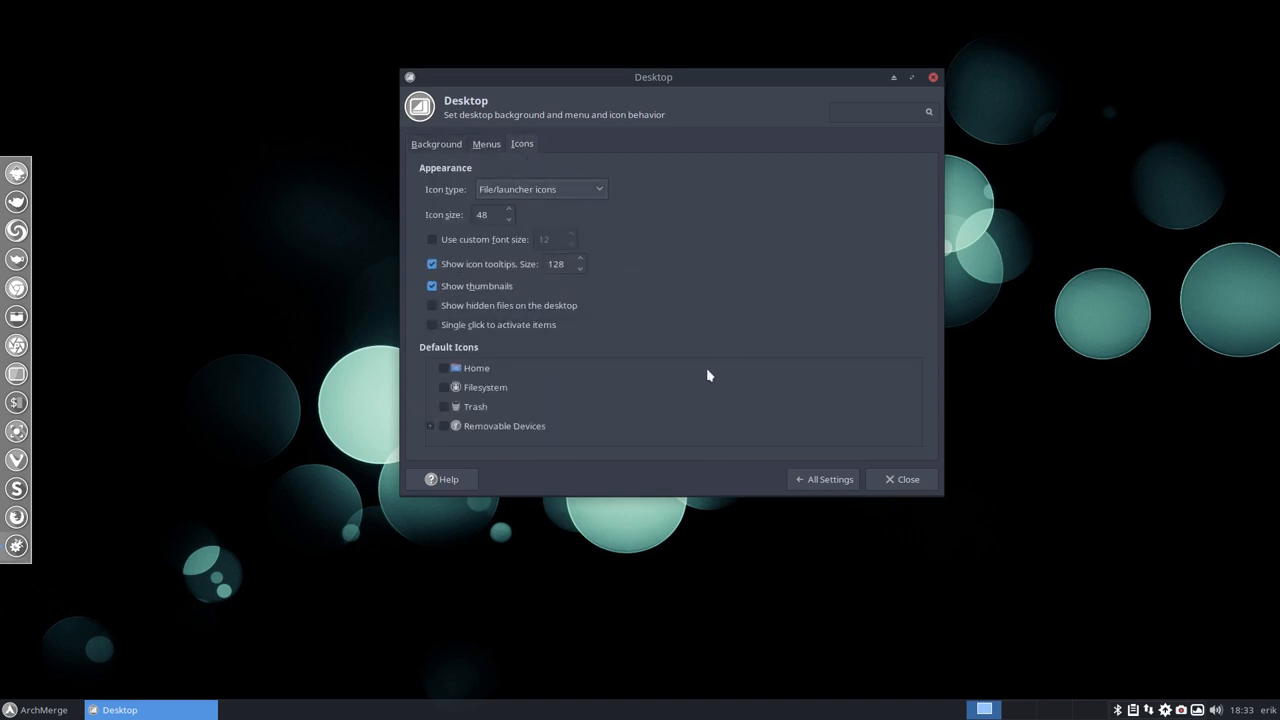
click(444, 387)
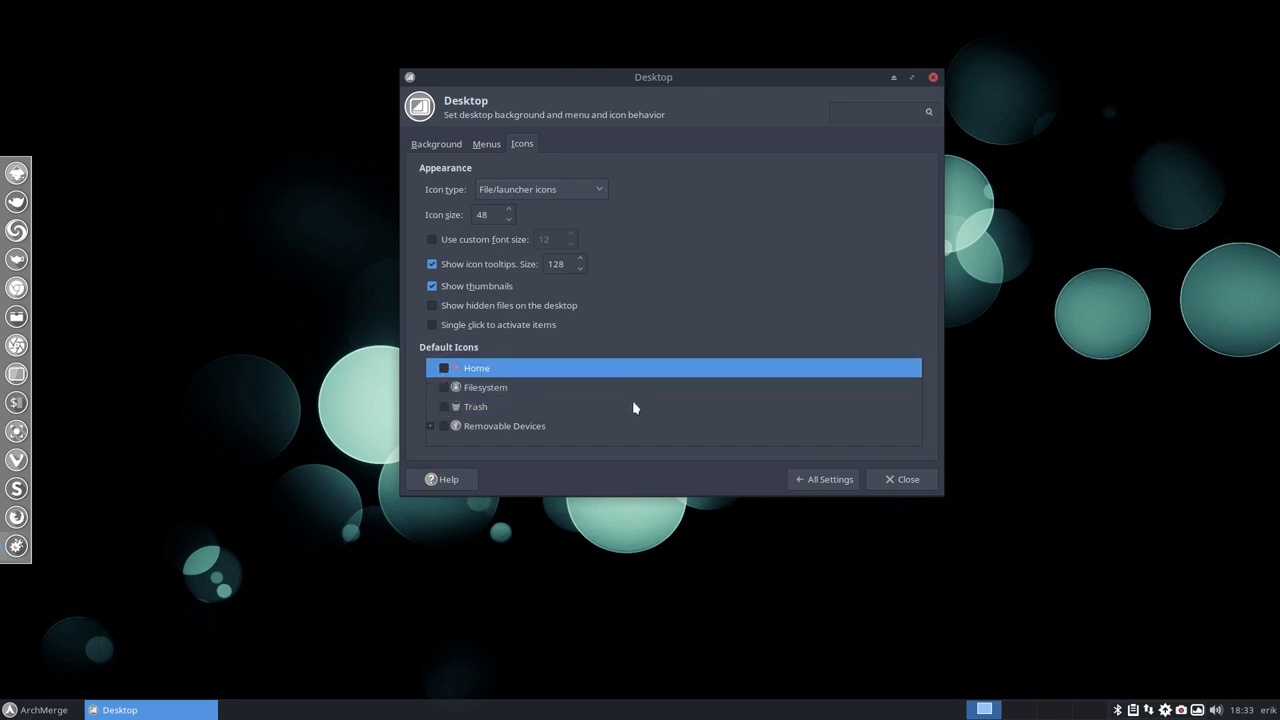
click(486, 143)
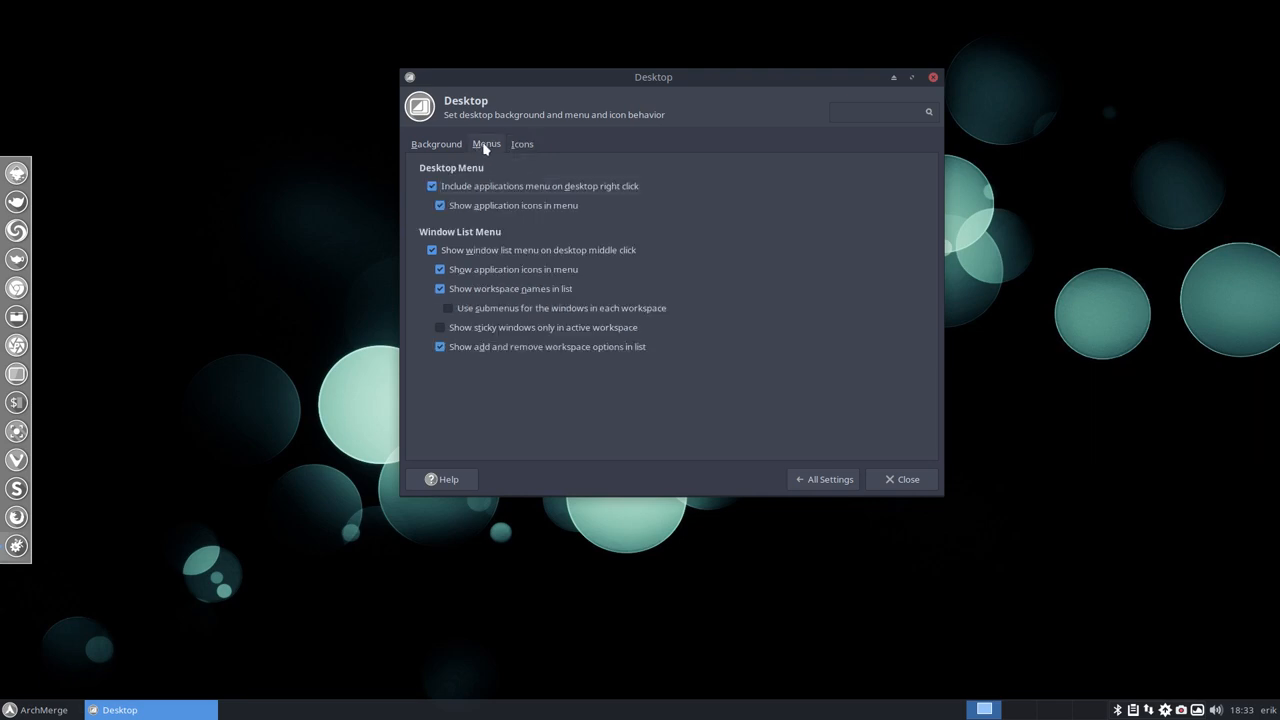
click(436, 143)
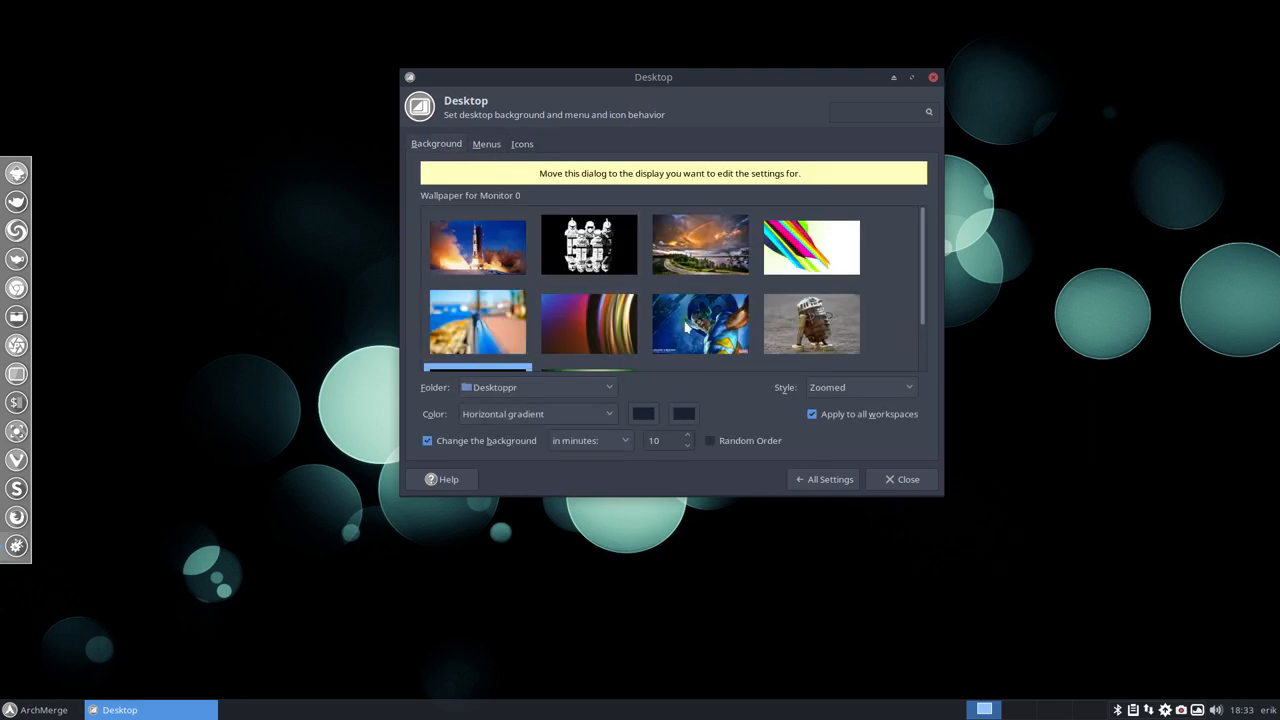
mouse_move(1122, 483)
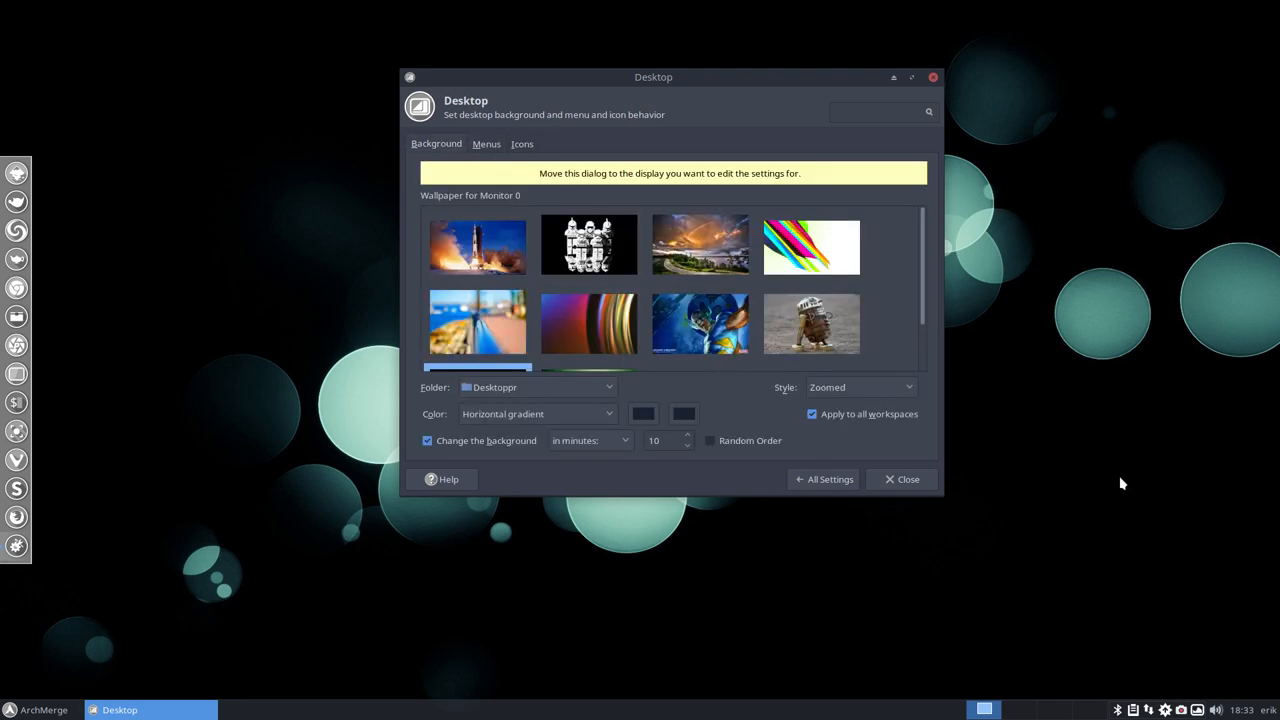